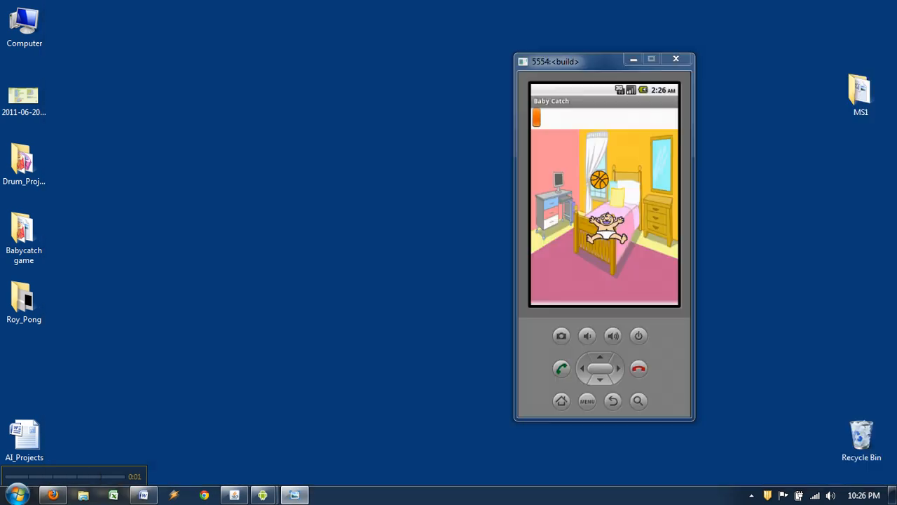
mouse_move(595, 59)
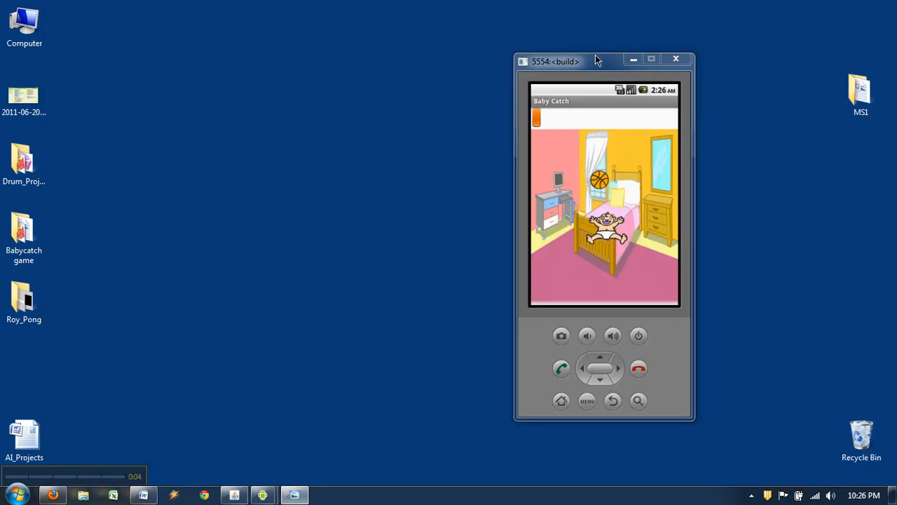
mouse_move(598, 82)
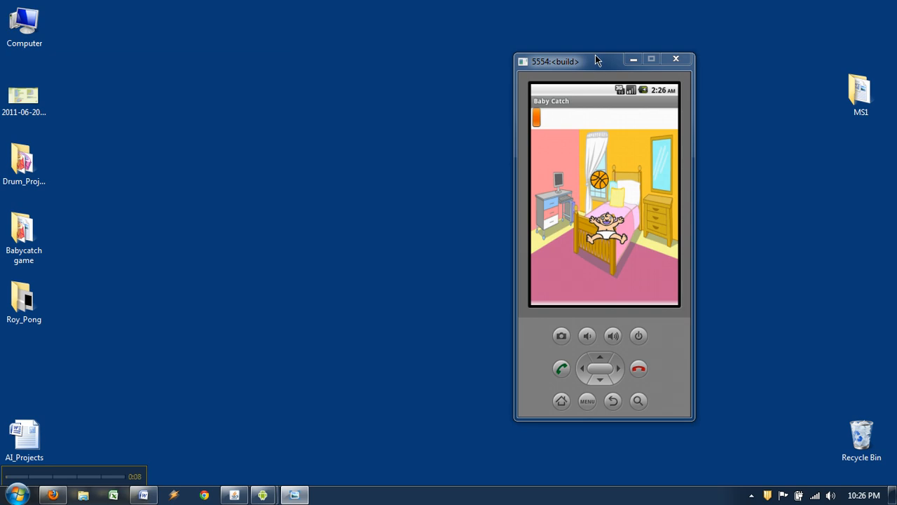
Drag the emulator window toward the desktop centre to reveal the full Baby Catch screen
left_click_drag(598, 60, 352, 58)
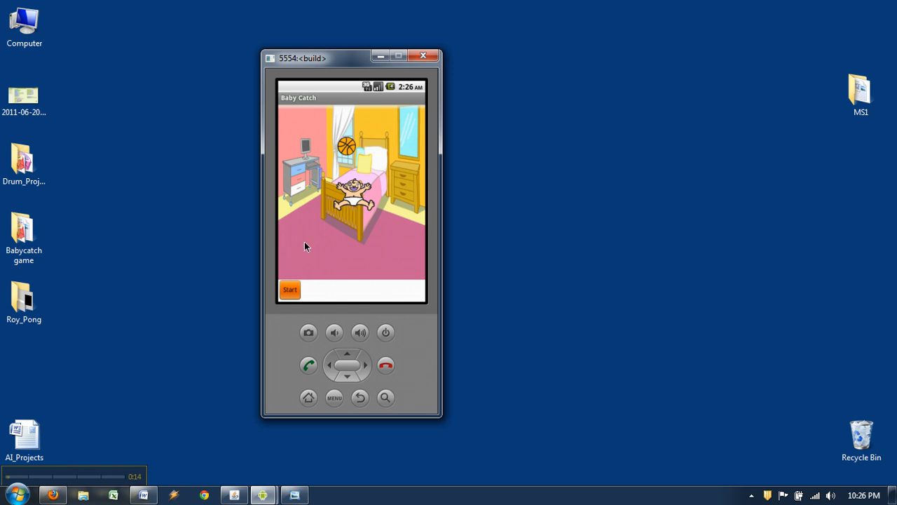
mouse_move(356, 174)
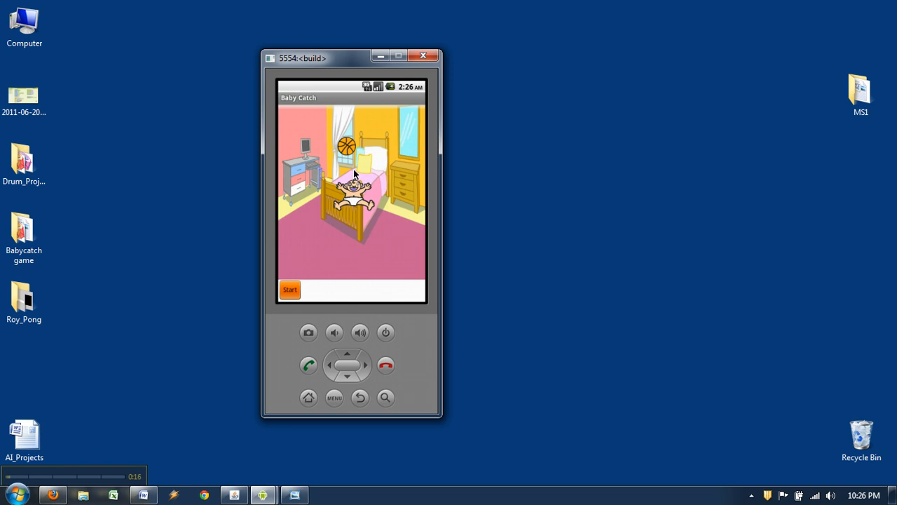
Start the Baby Catch game in the emulator and watch the baby and ball drop
left_click(290, 289)
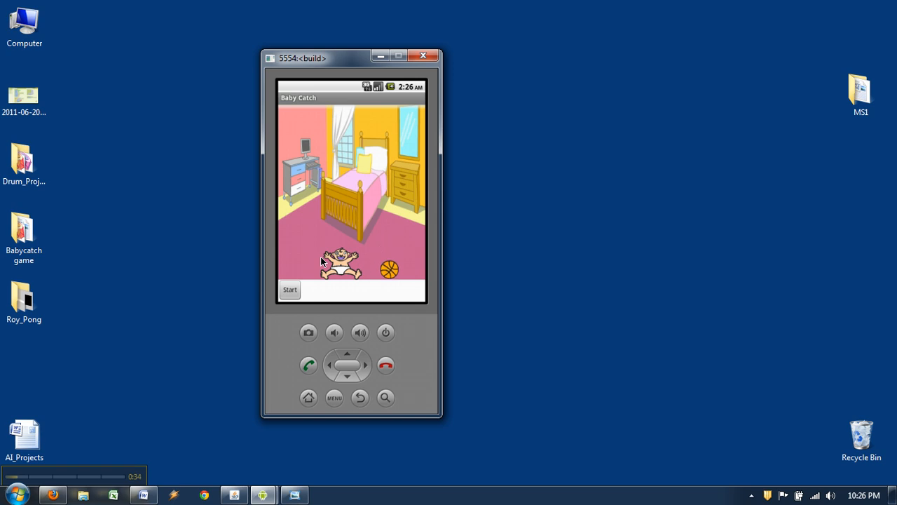
mouse_move(352, 206)
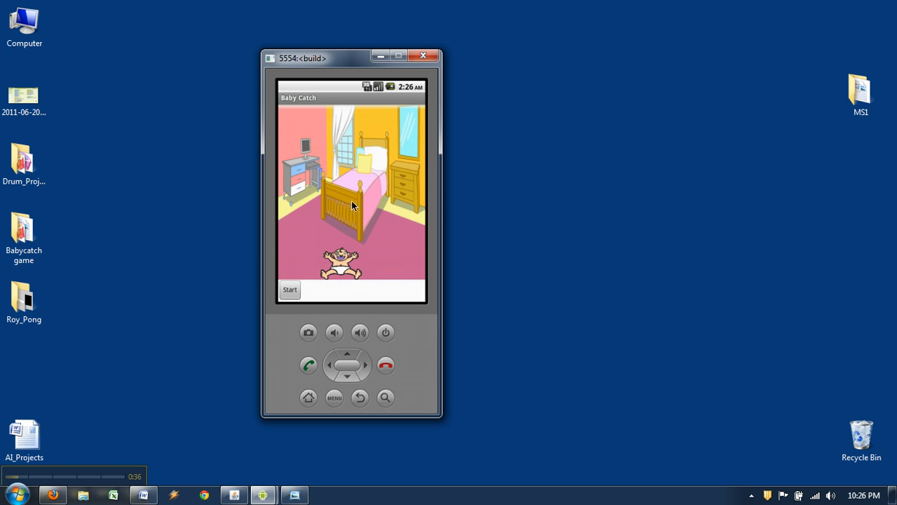
mouse_move(410, 221)
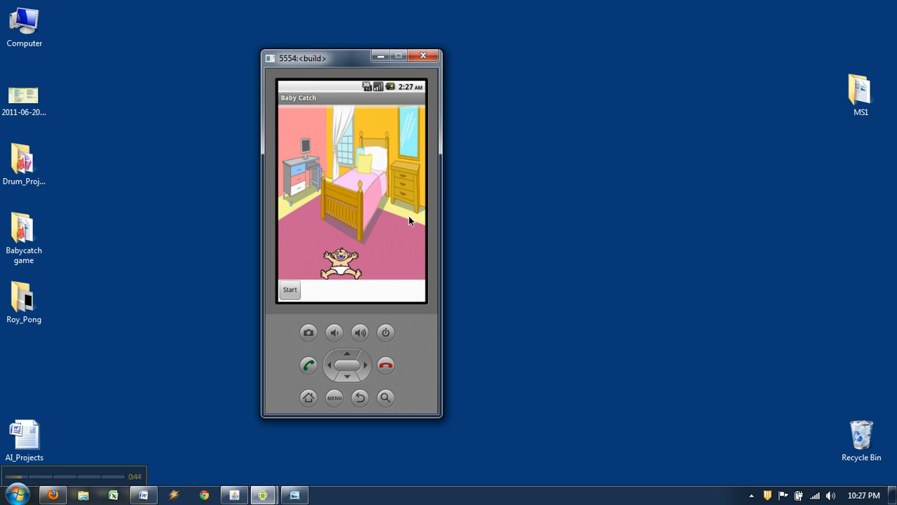
mouse_move(384, 210)
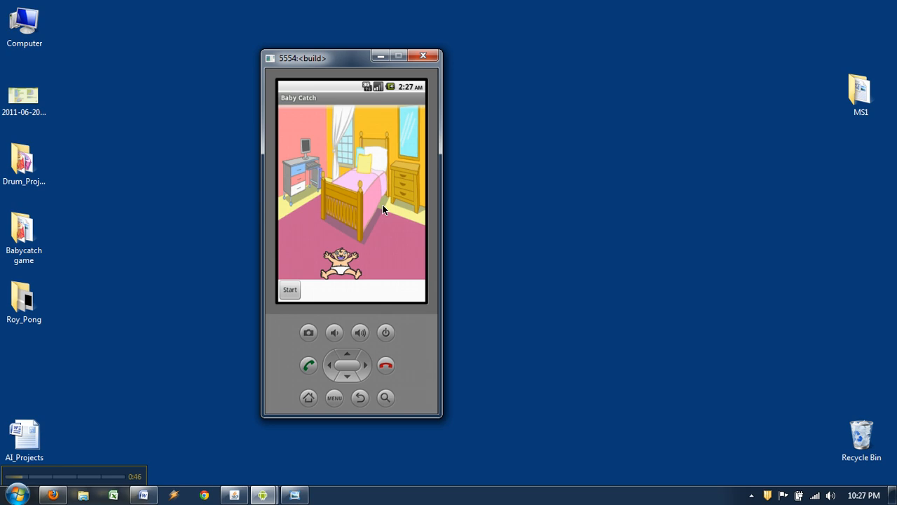
mouse_move(373, 185)
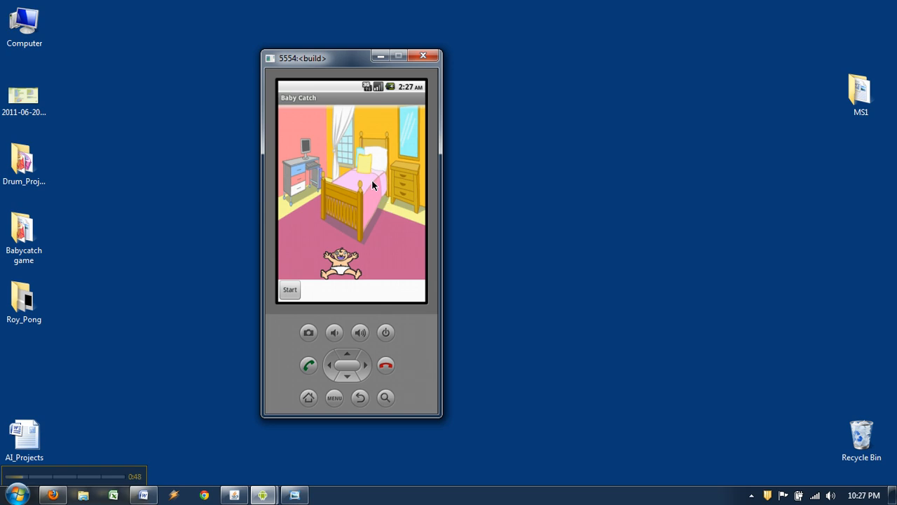
mouse_move(372, 185)
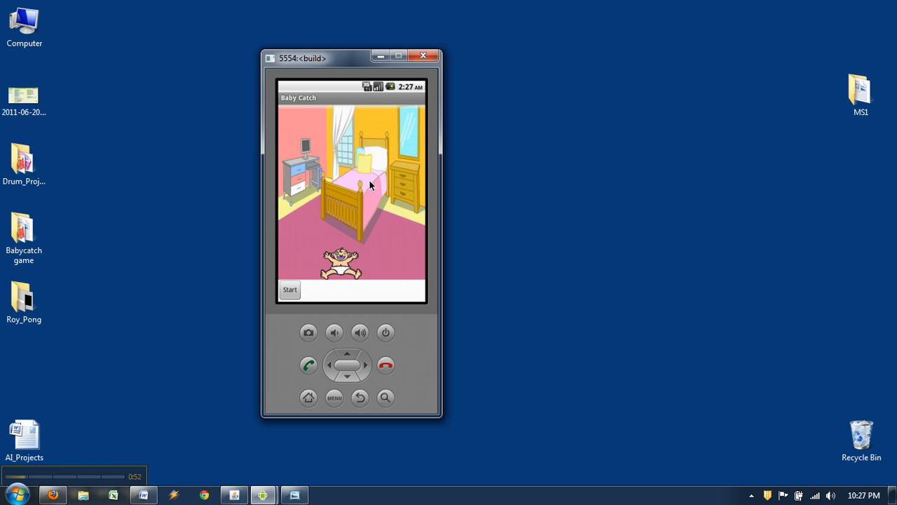
mouse_move(338, 153)
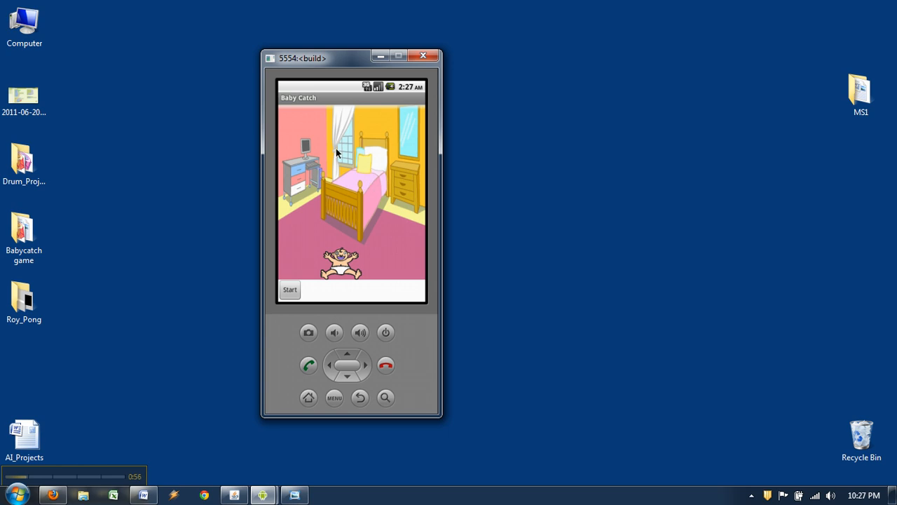
mouse_move(378, 245)
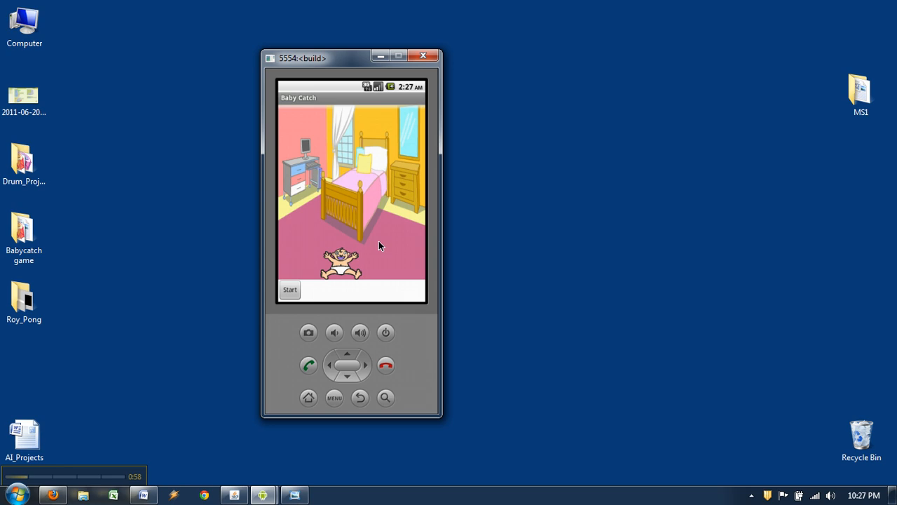
mouse_move(363, 168)
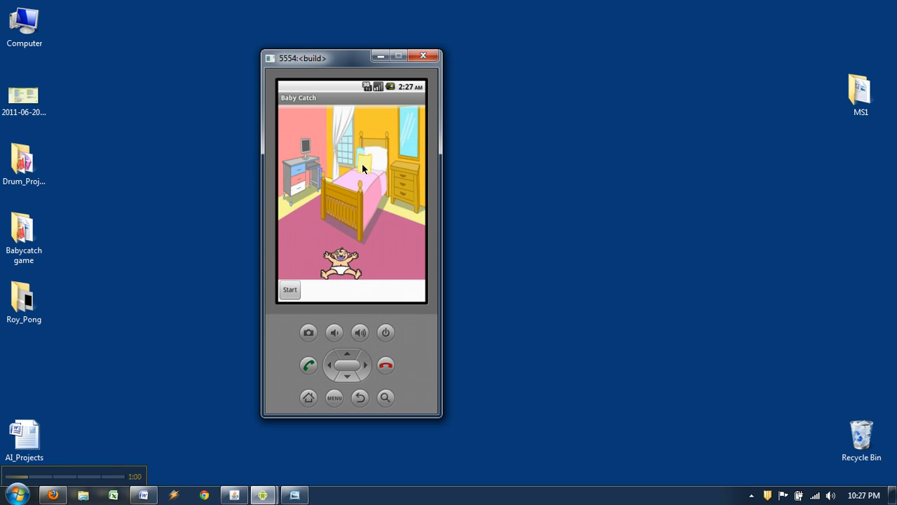
mouse_move(317, 143)
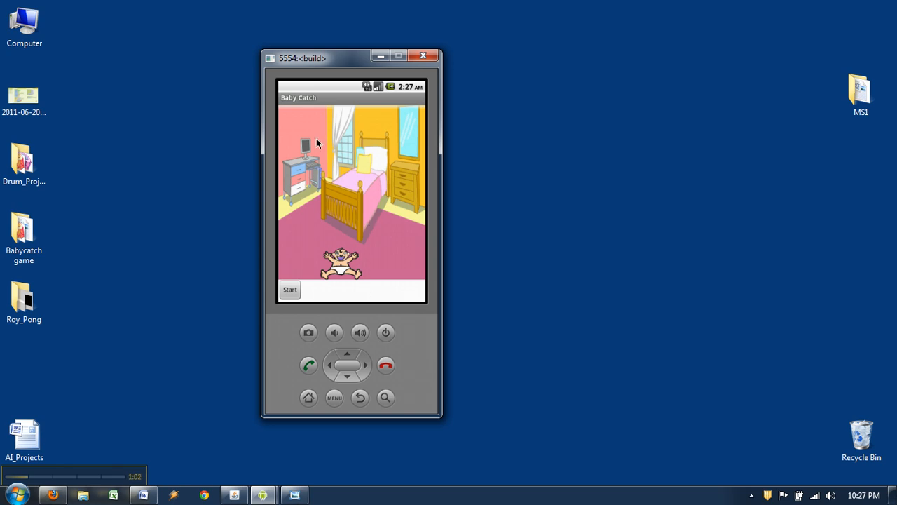
mouse_move(371, 243)
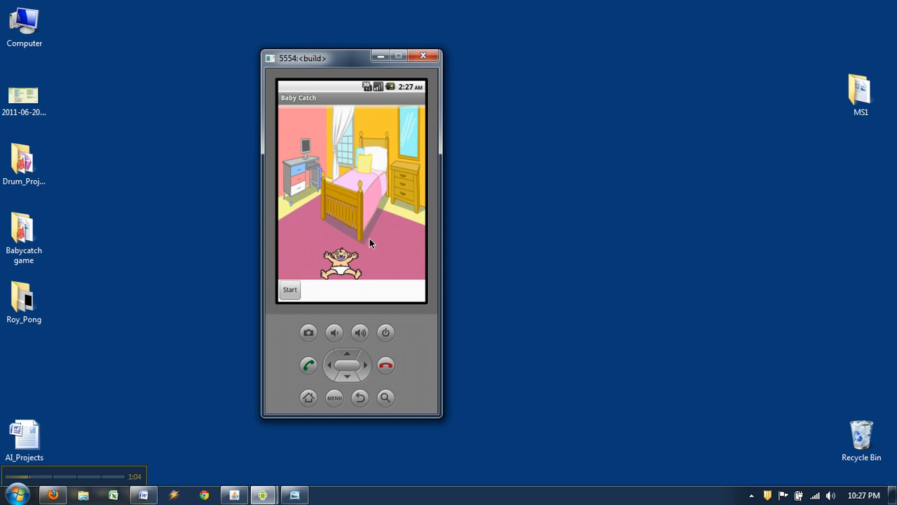
mouse_move(373, 240)
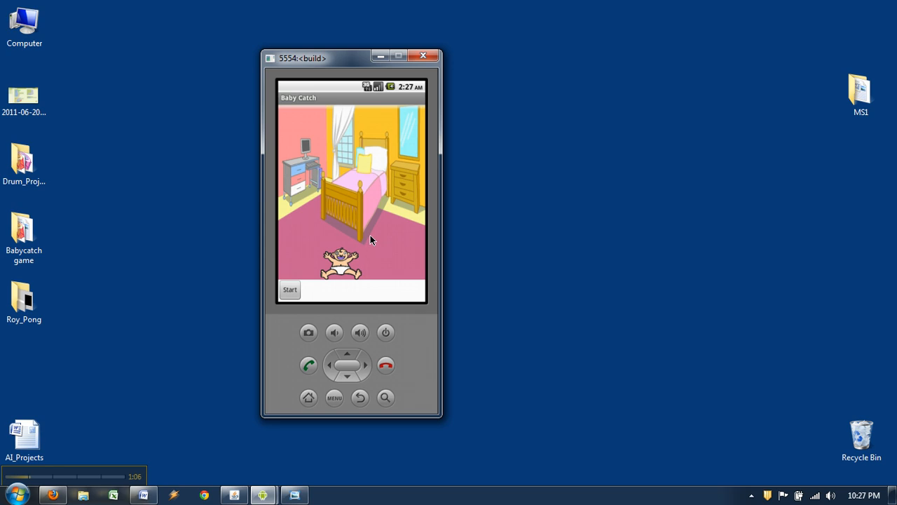
mouse_move(373, 227)
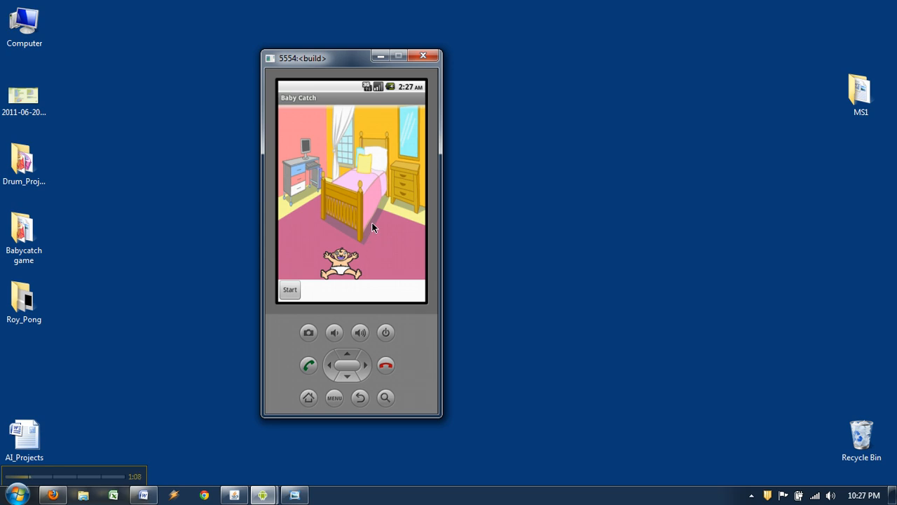
mouse_move(366, 205)
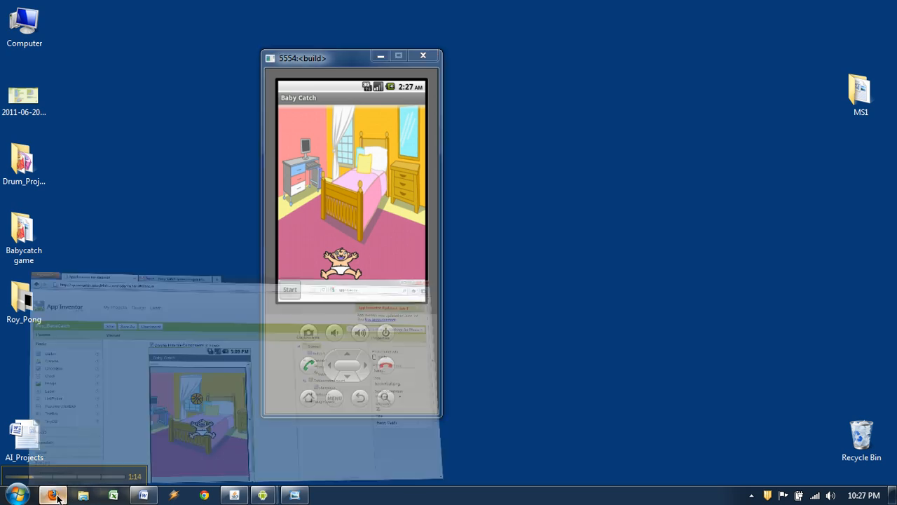
In App Inventor in Firefox, start a new project named Baby_Catch_by_Roy
left_click(53, 495)
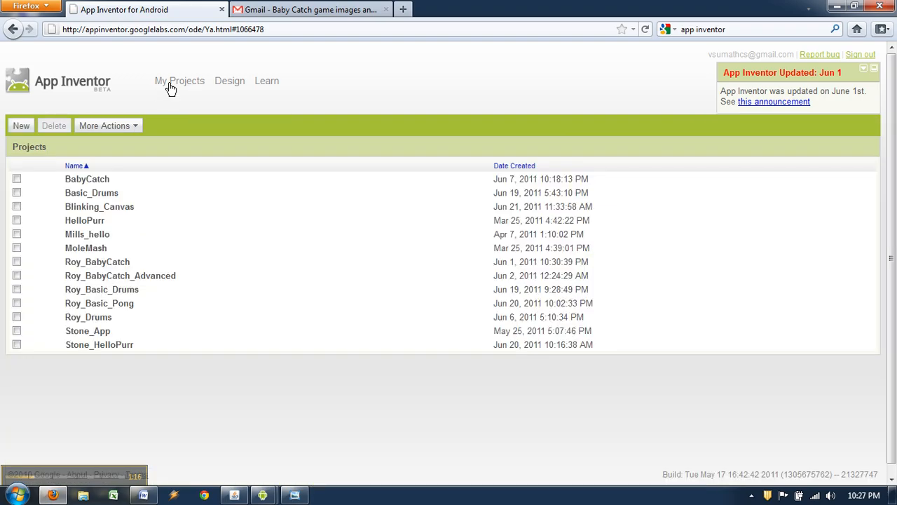
left_click(21, 125)
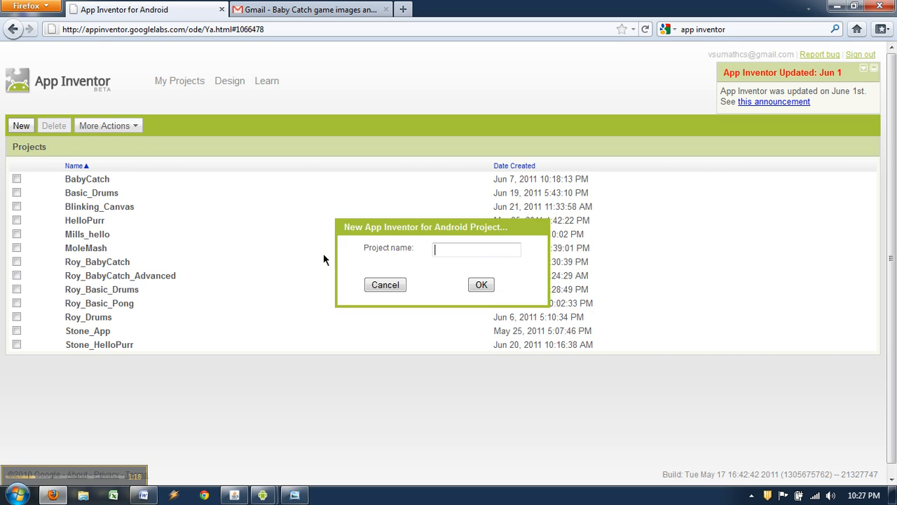
type("B")
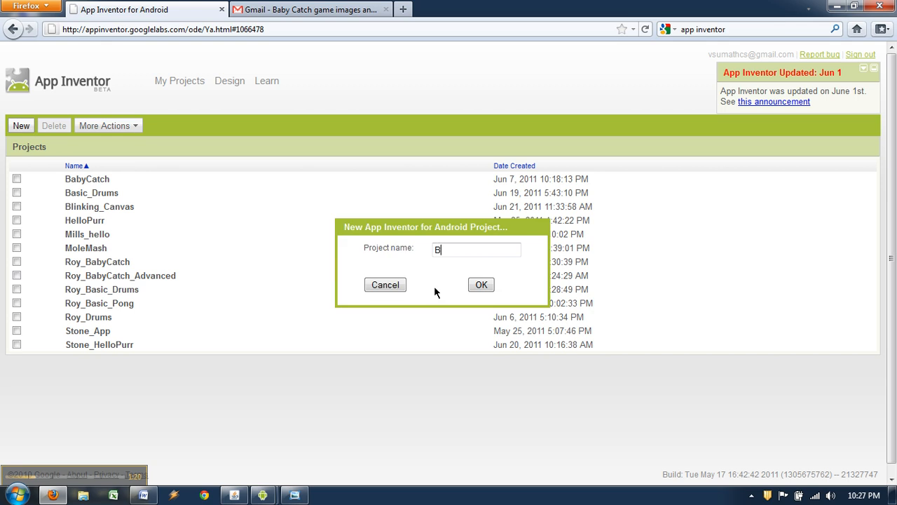
type("aby_")
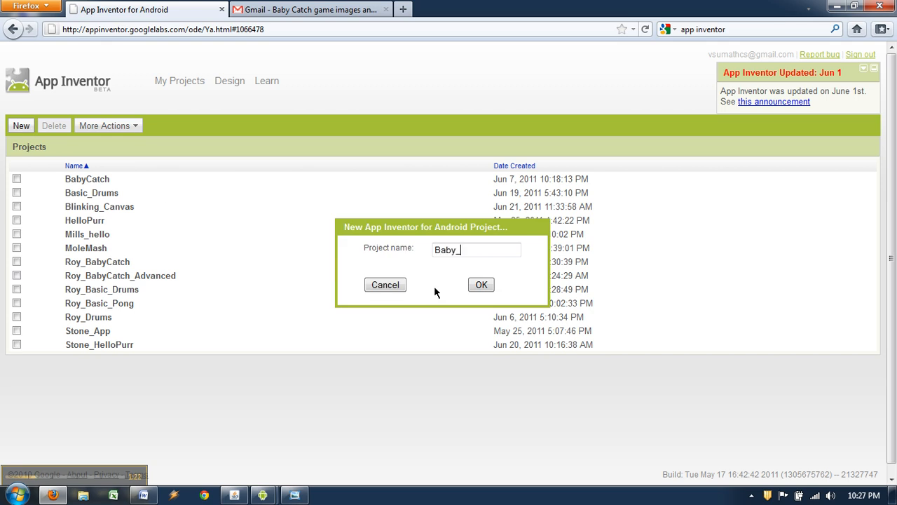
type("Catc")
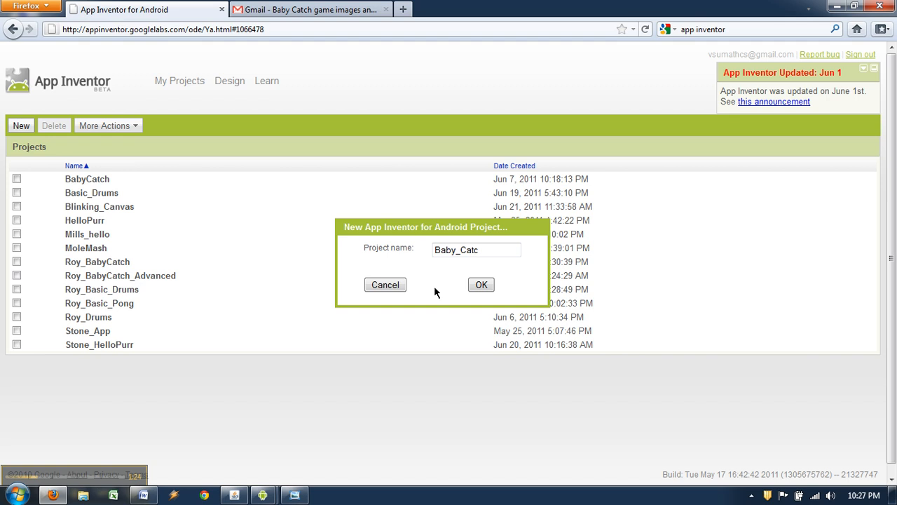
type("h_by")
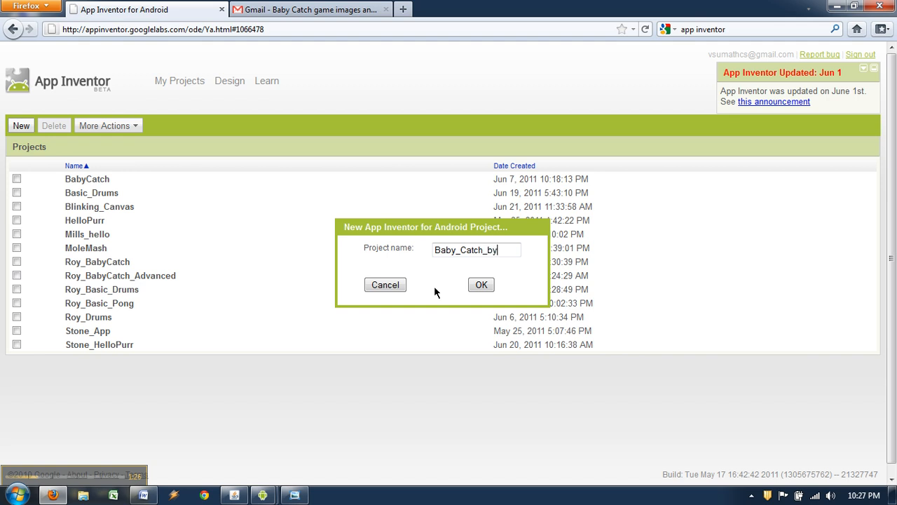
type("Ro")
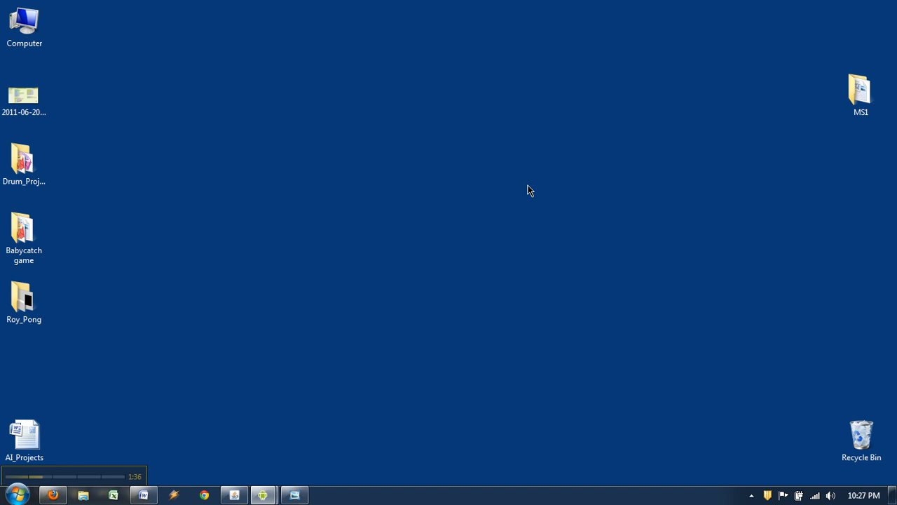
mouse_move(141, 204)
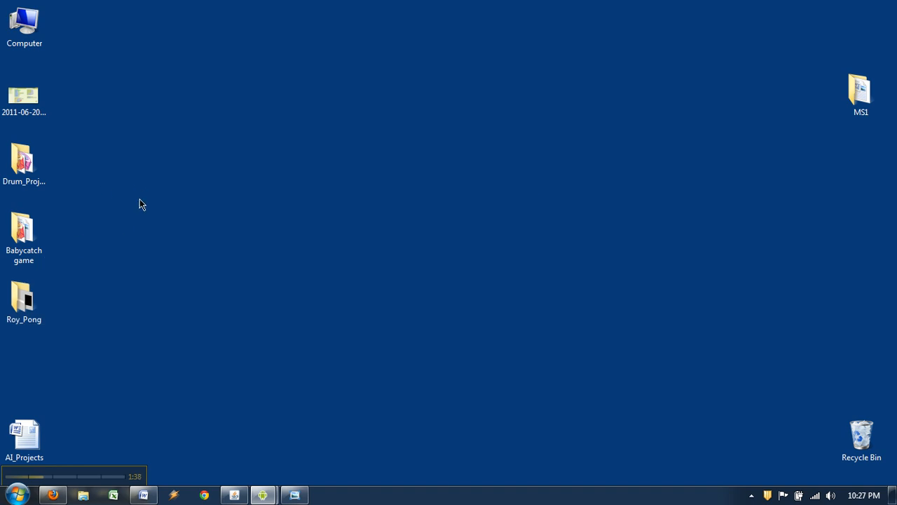
Open the Babycatch desktop folder in Explorer and select the BabyCry sound file
left_click(24, 228)
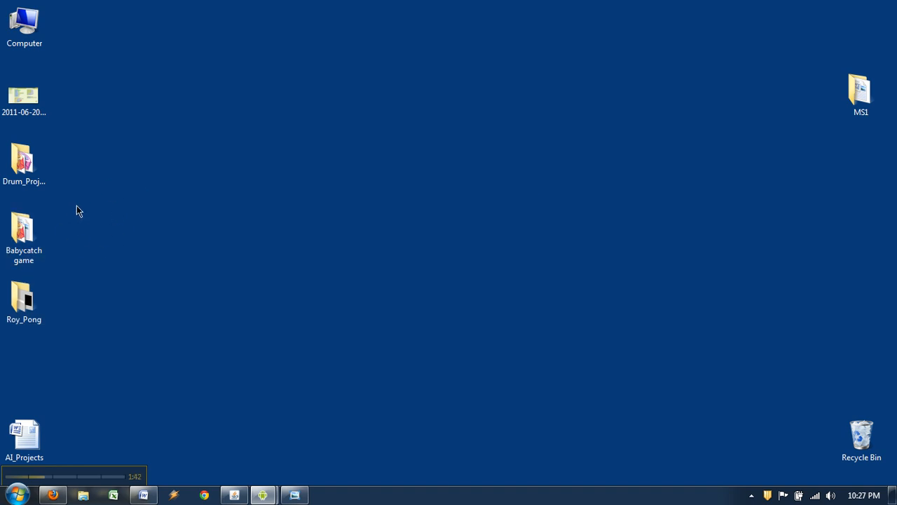
left_click(24, 231)
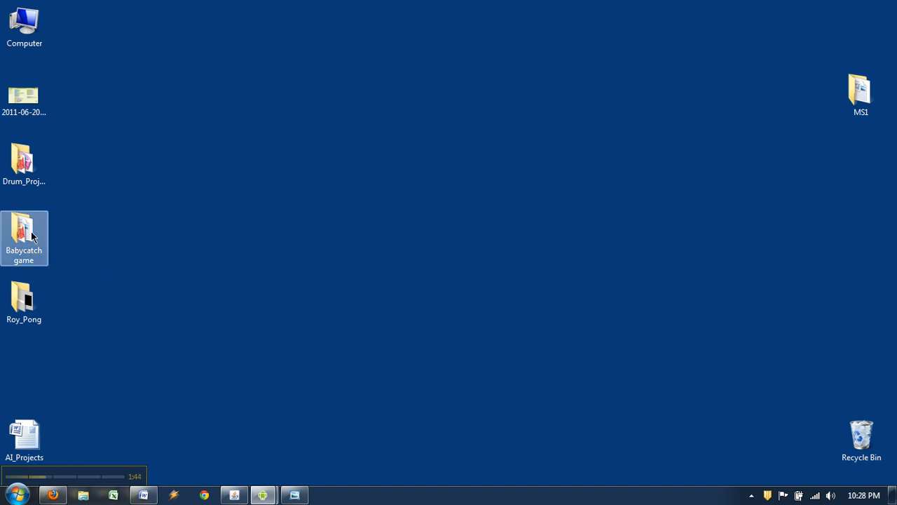
double_click(23, 237)
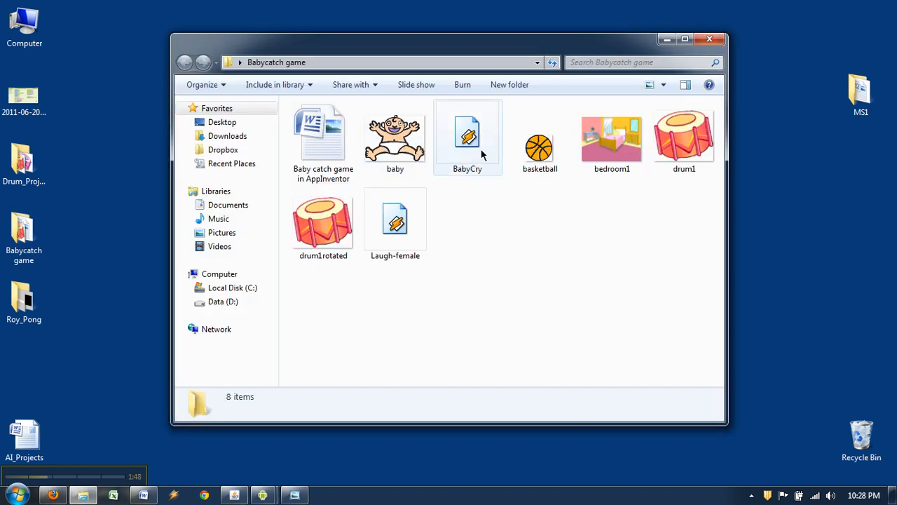
left_click(540, 136)
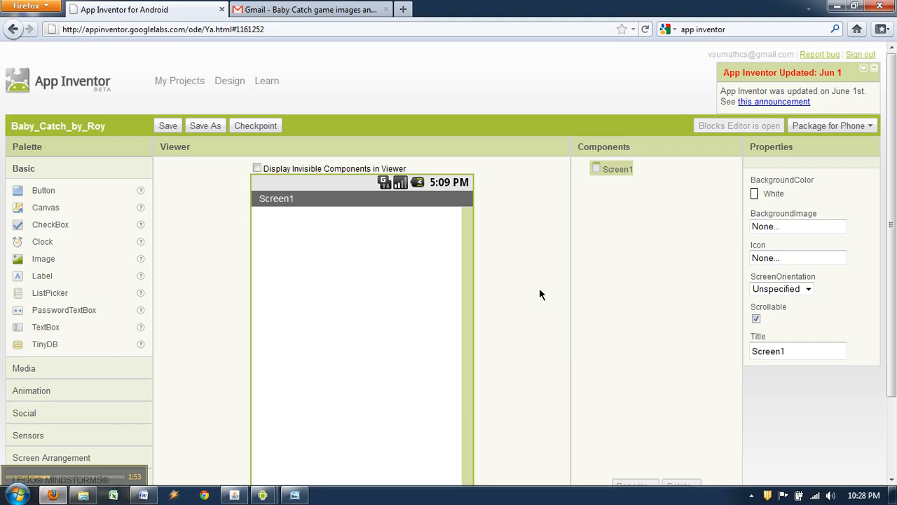
Upload baby.png to the project media
scroll("down", 3)
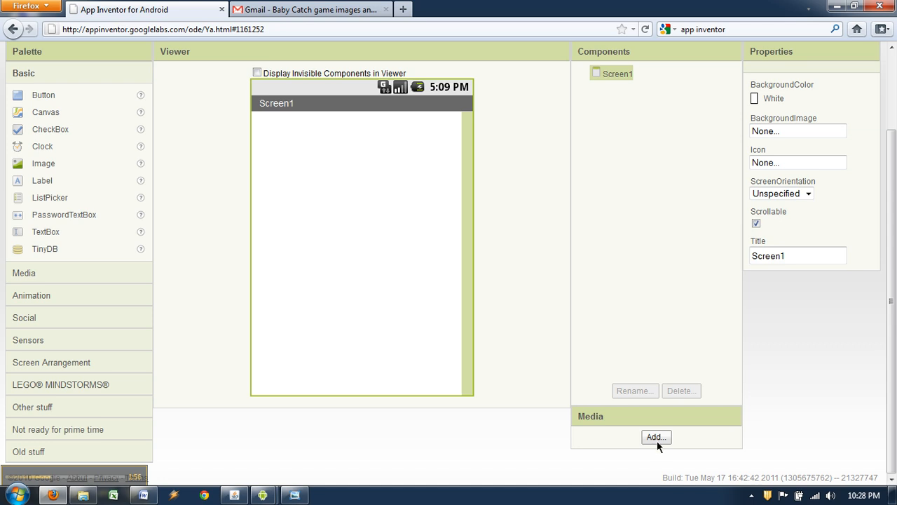
left_click(656, 436)
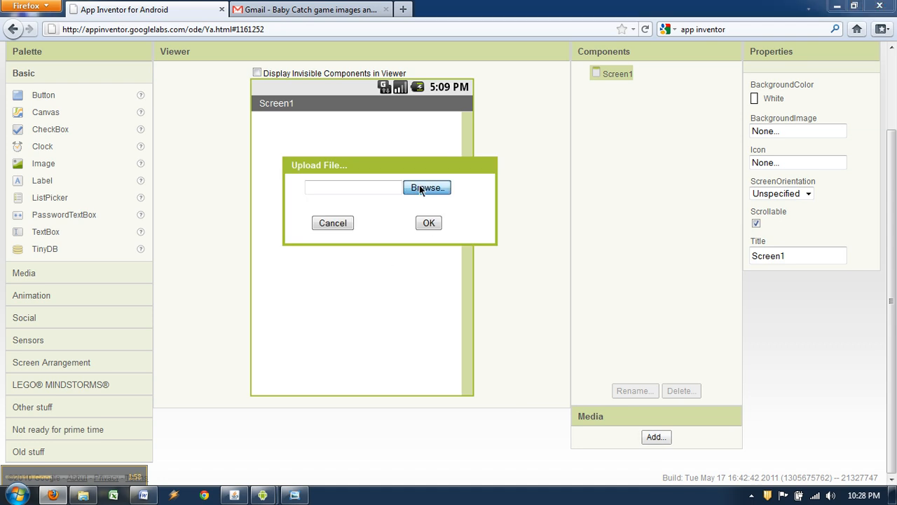
left_click(427, 188)
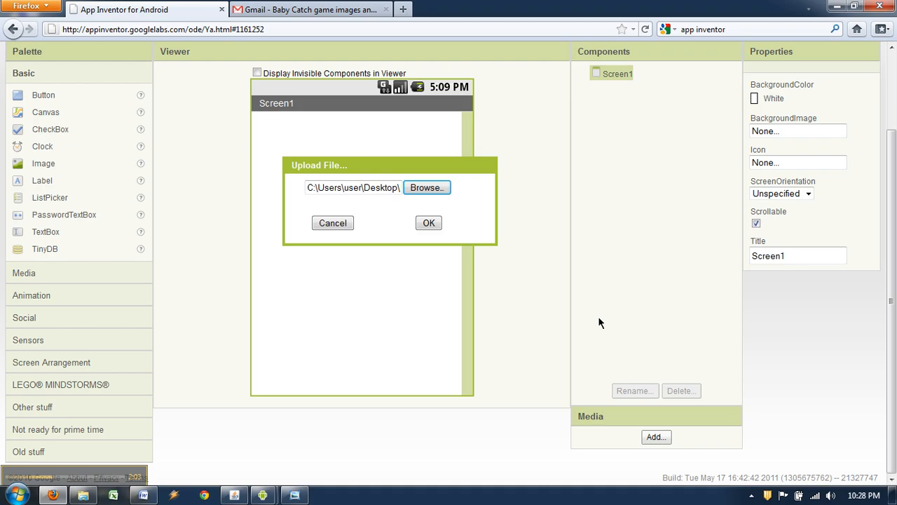
left_click(428, 222)
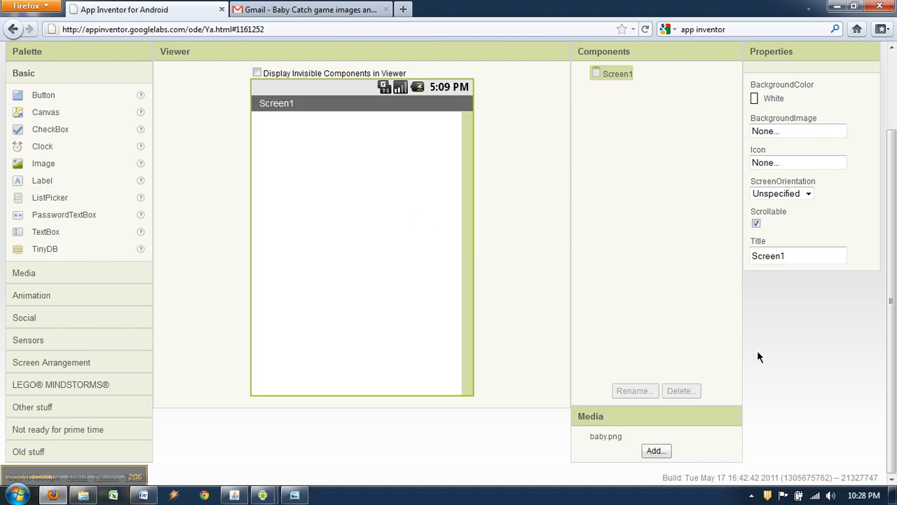
Upload basketball.png to the project media
left_click(655, 451)
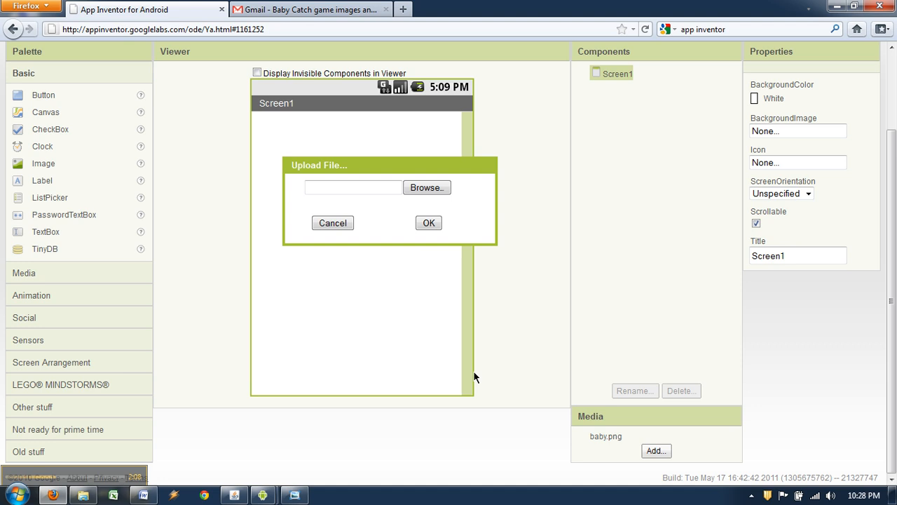
left_click(426, 187)
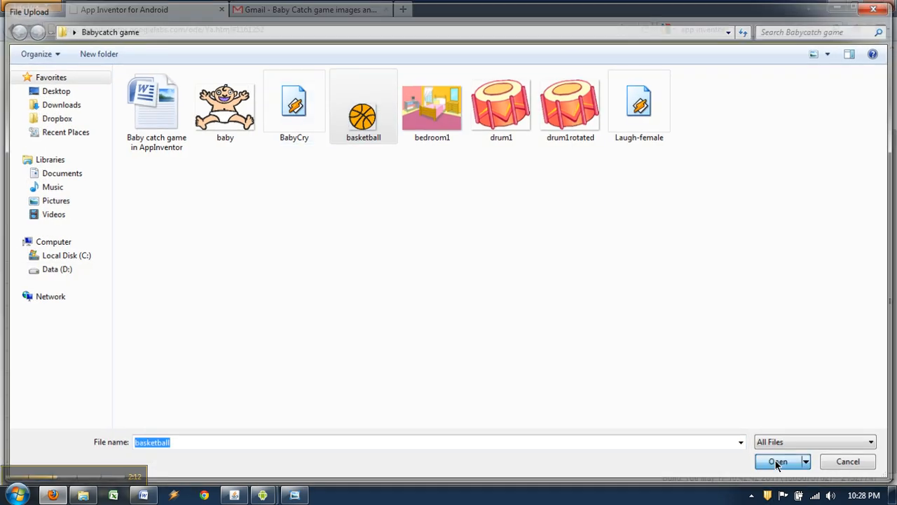
left_click(778, 461)
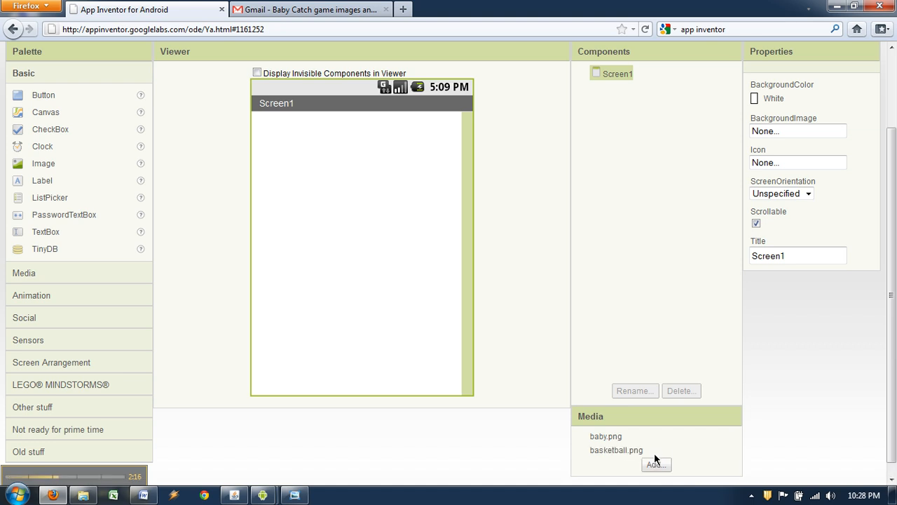
left_click(657, 464)
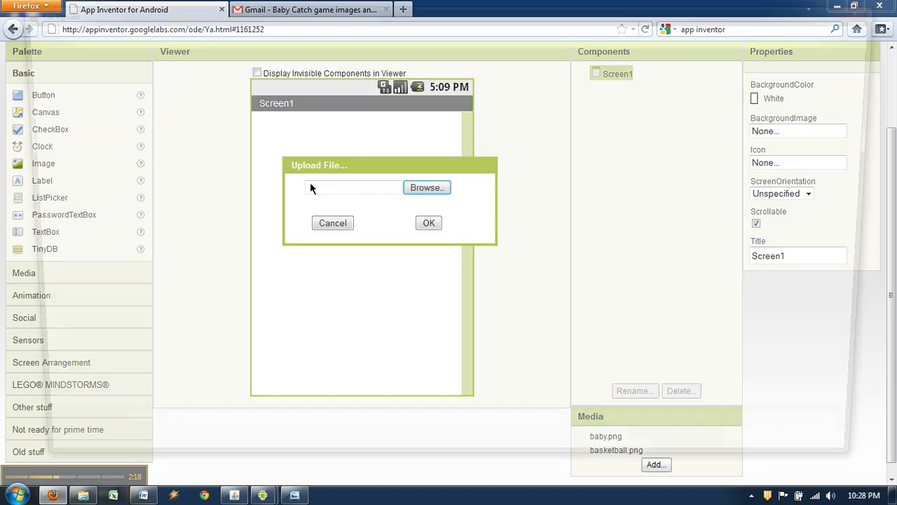
Upload bedroom1.gif and BabyCry.mp3 to the project media
left_click(426, 187)
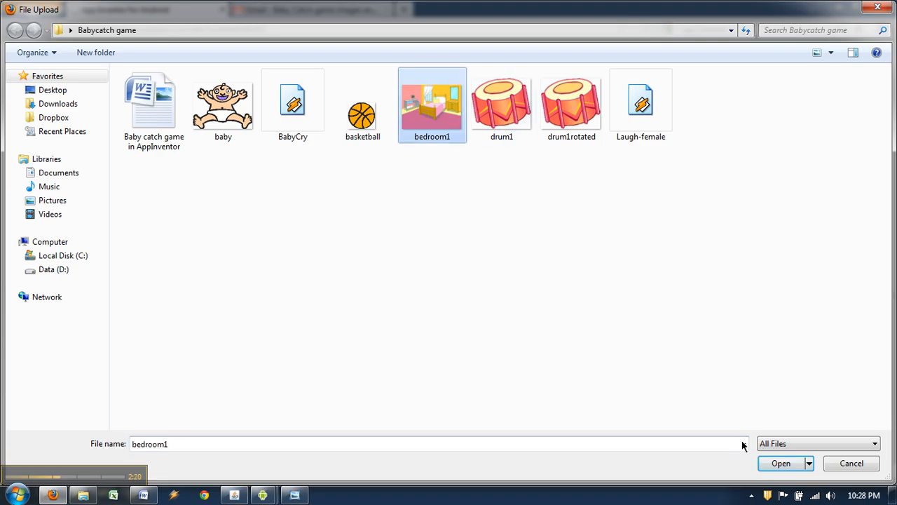
left_click(780, 462)
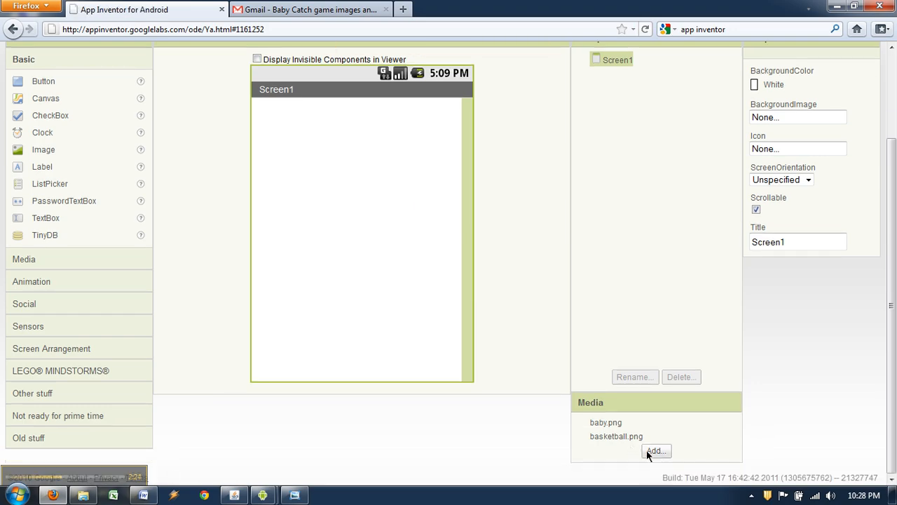
left_click(656, 450)
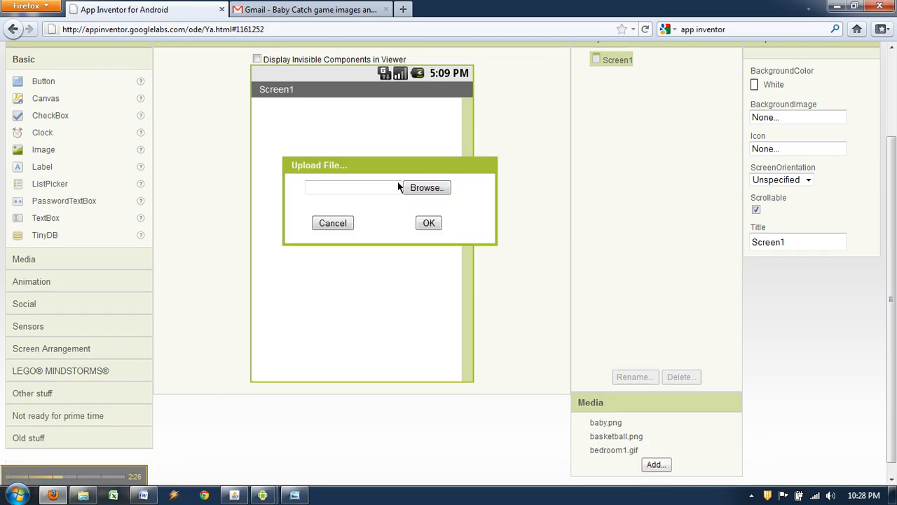
left_click(426, 187)
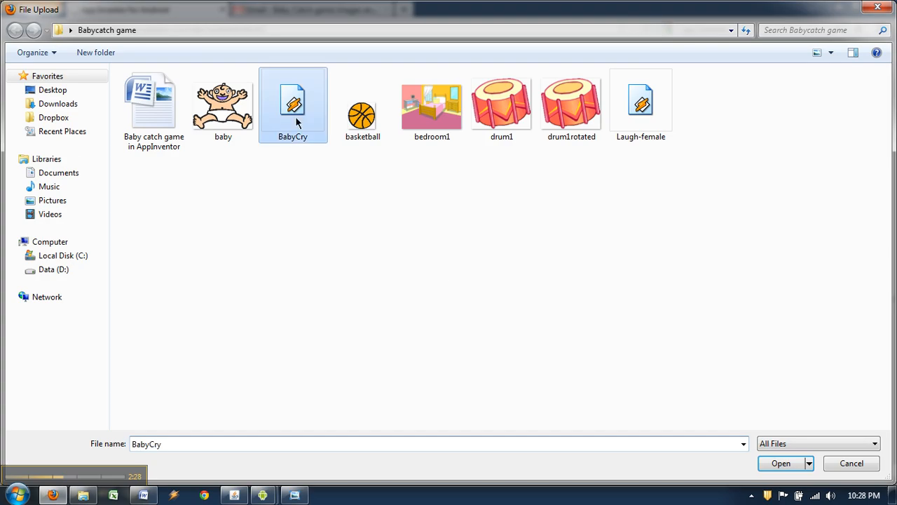
left_click(780, 462)
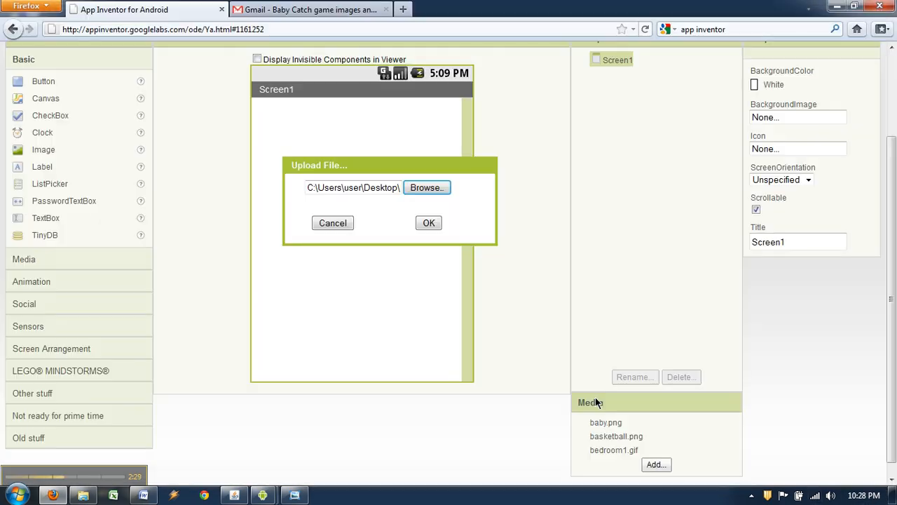
left_click(333, 223)
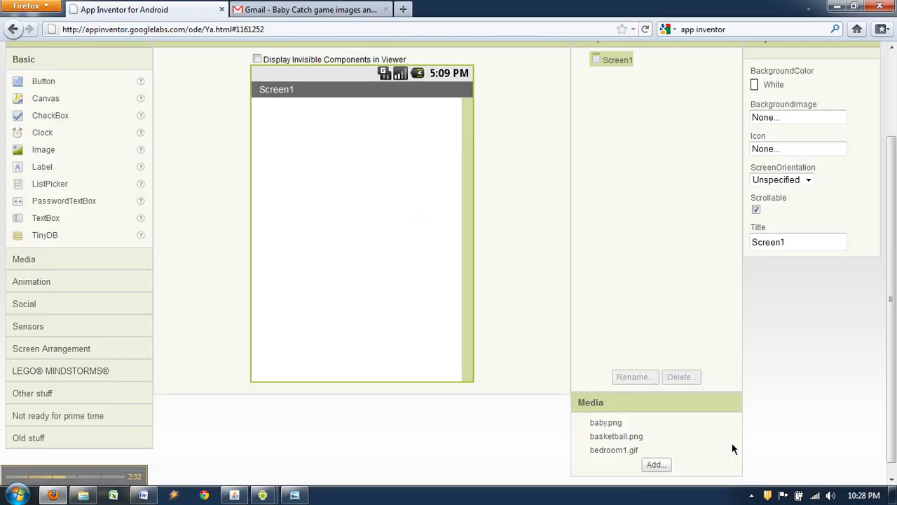
Choose the Laugh-female sound file for upload
left_click(656, 464)
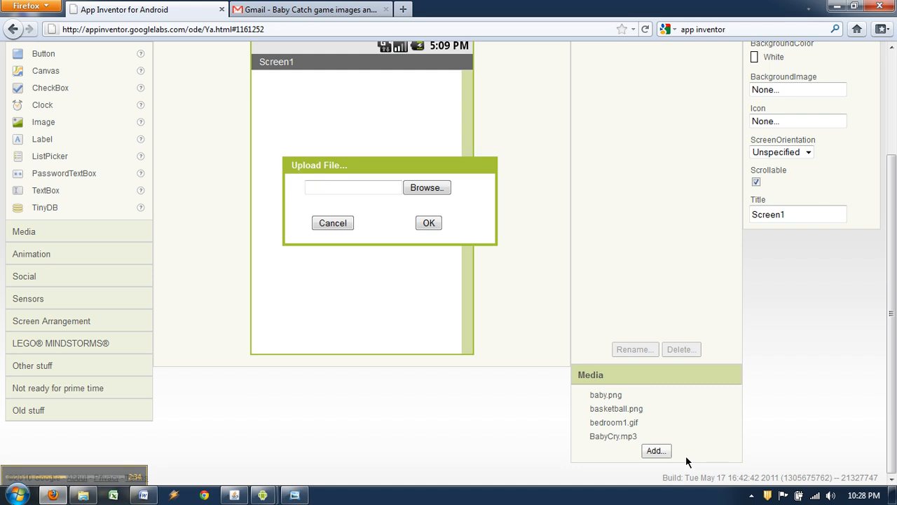
left_click(426, 187)
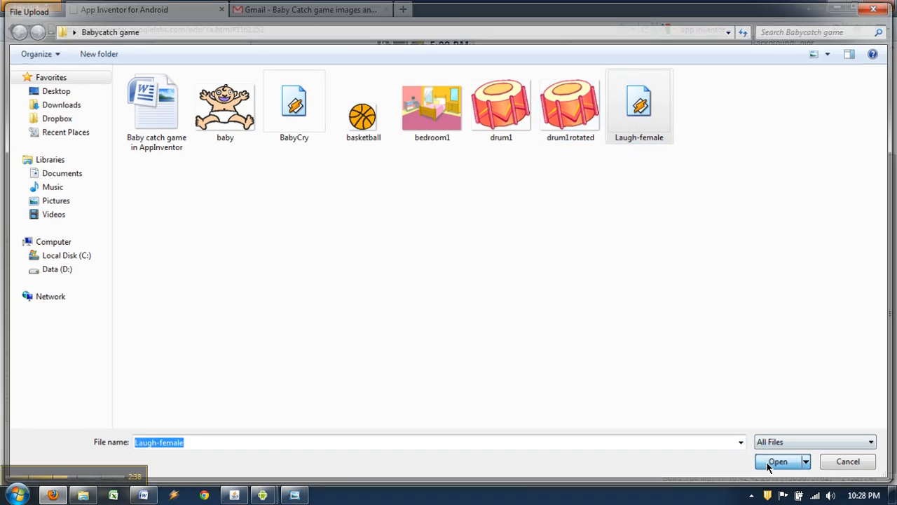
left_click(777, 461)
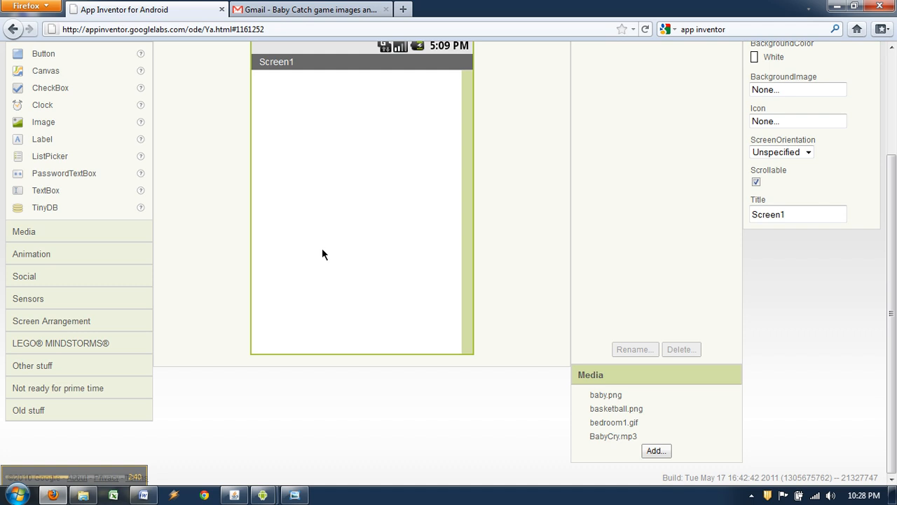
scroll("up", 3)
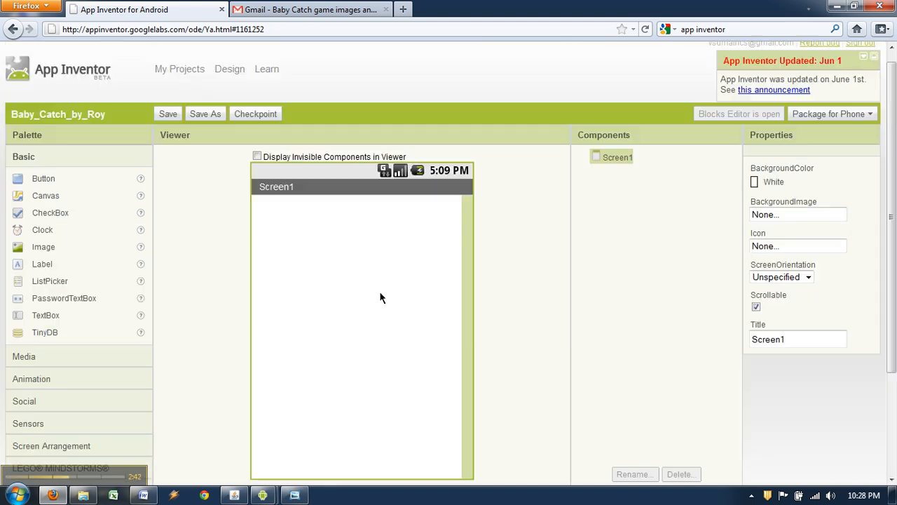
Set Canvas1's height to 400 pixels
scroll("down", 3)
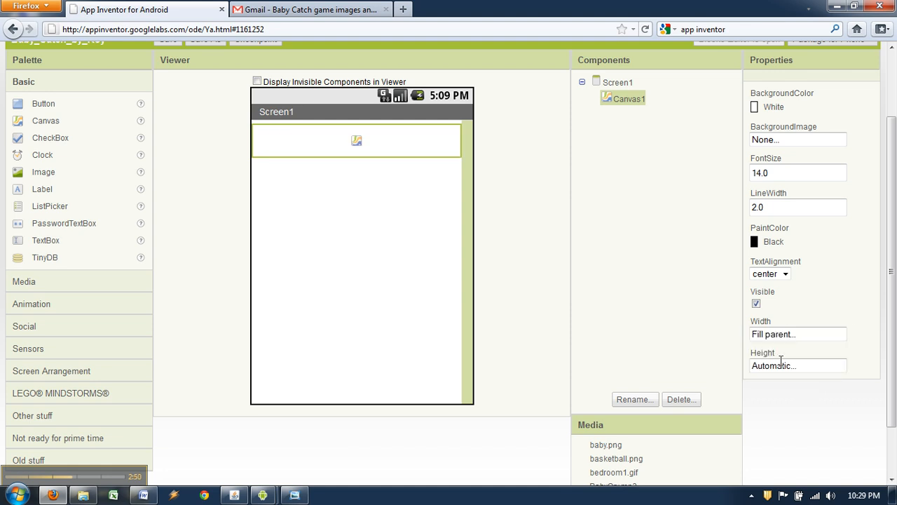
left_click(797, 365)
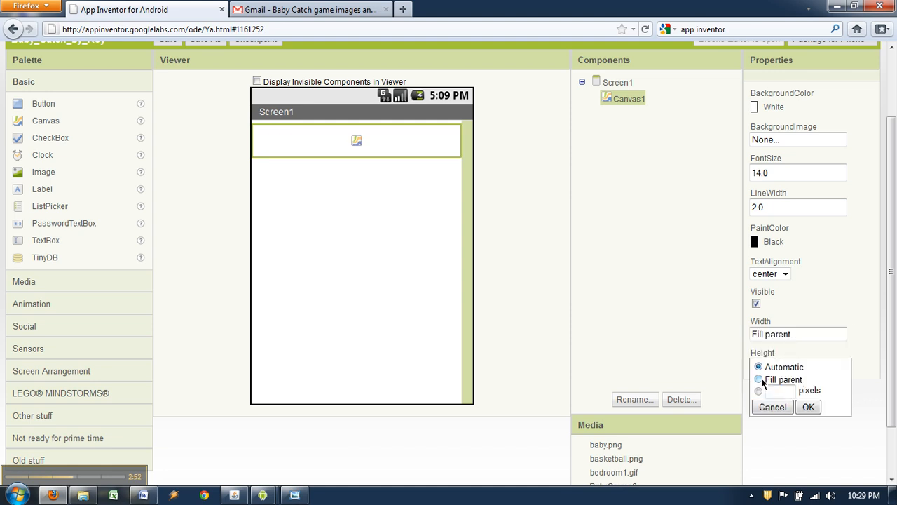
left_click(758, 391)
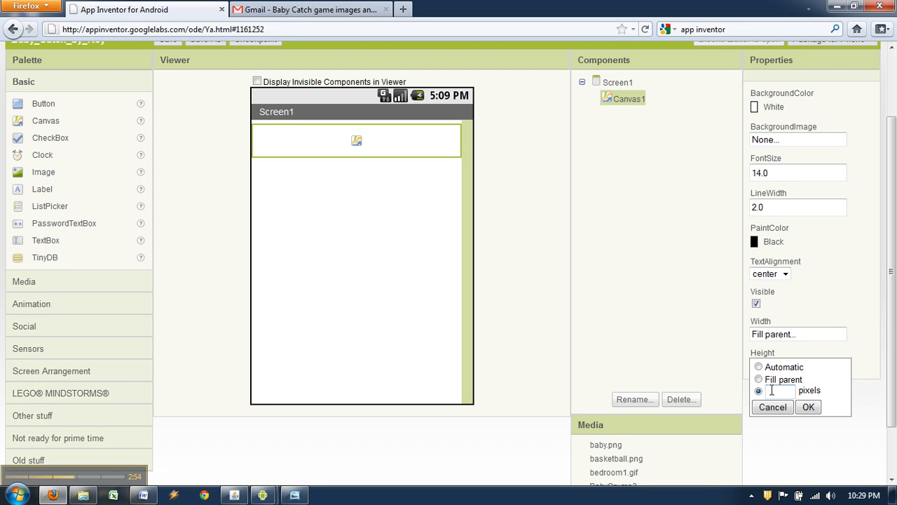
type("400")
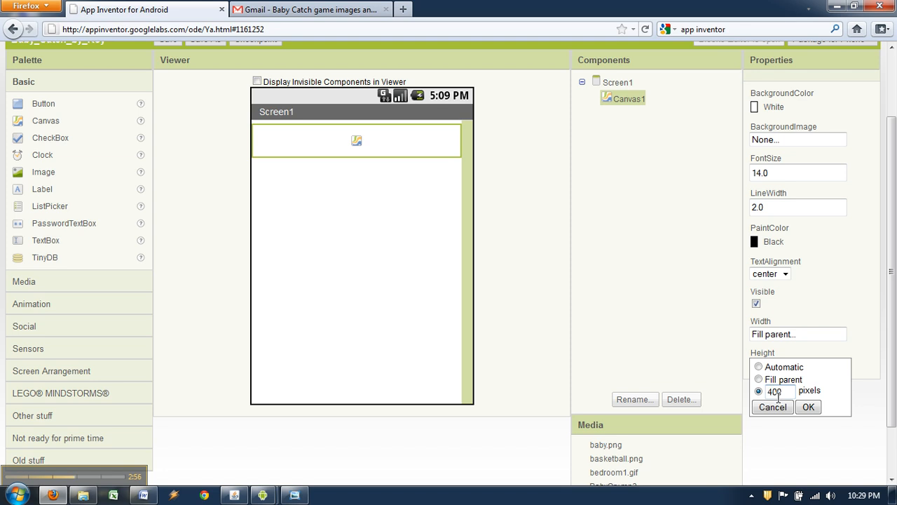
left_click(807, 406)
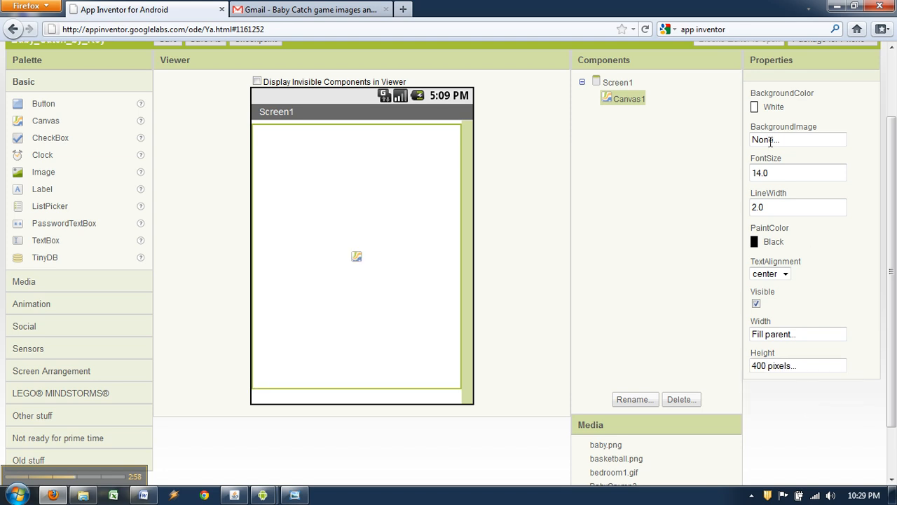
Set the canvas BackgroundImage to bedroom1.gif
left_click(798, 139)
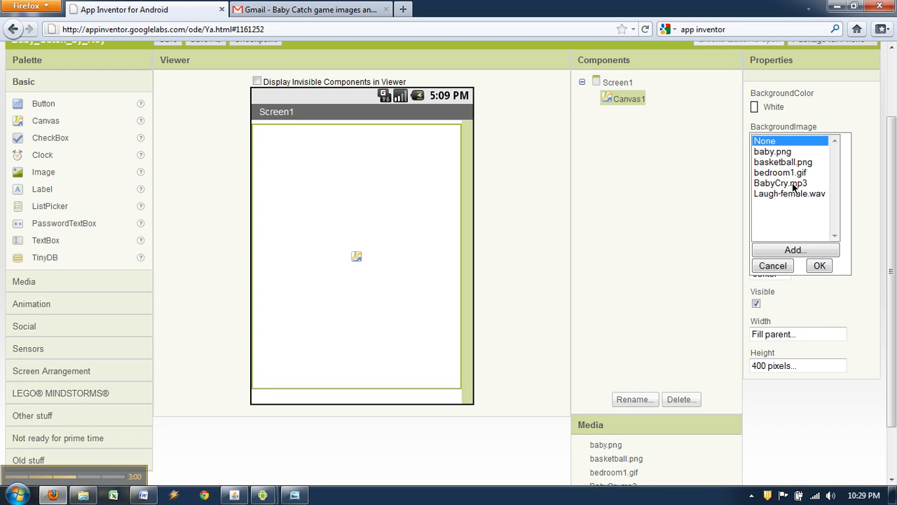
left_click(780, 173)
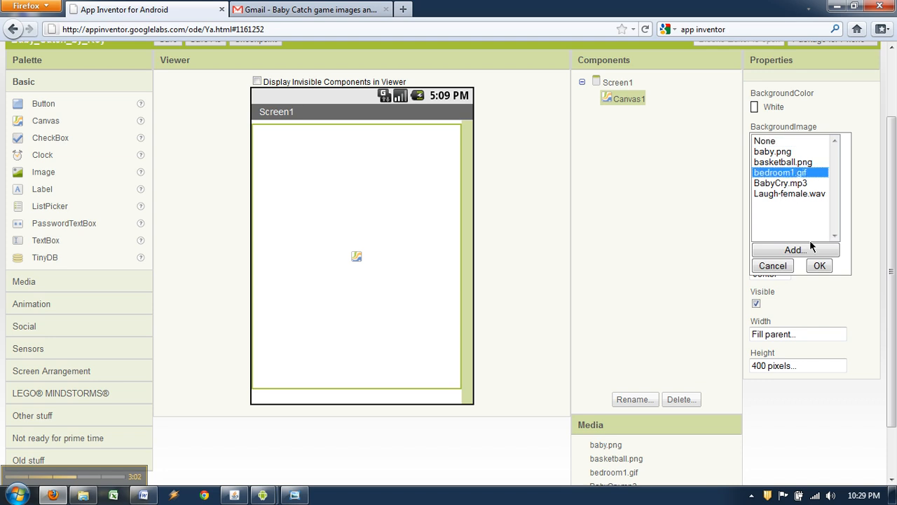
left_click(819, 265)
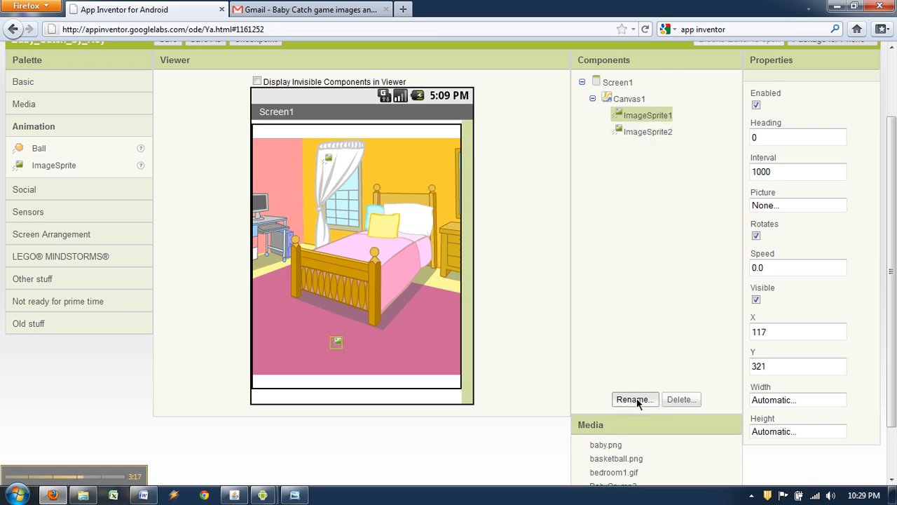
Rename the first image sprite to baby and give it the baby.png picture
left_click(635, 399)
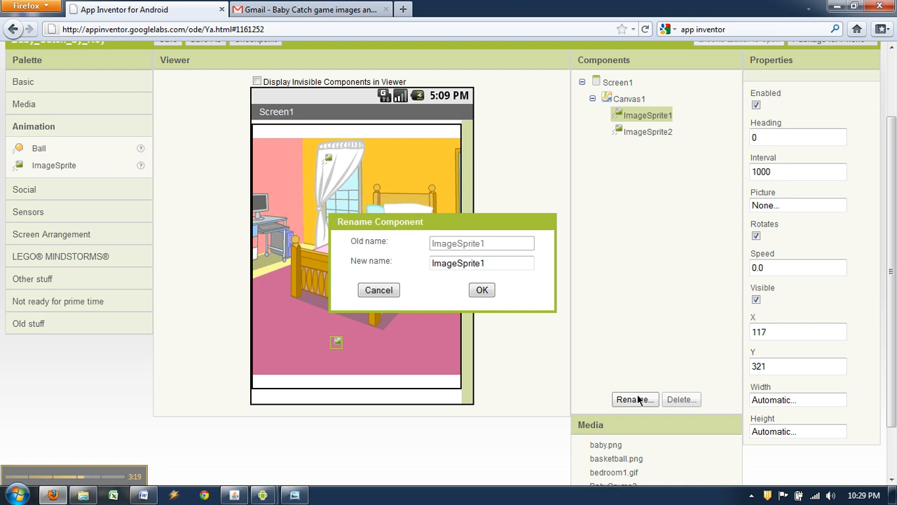
type("baby")
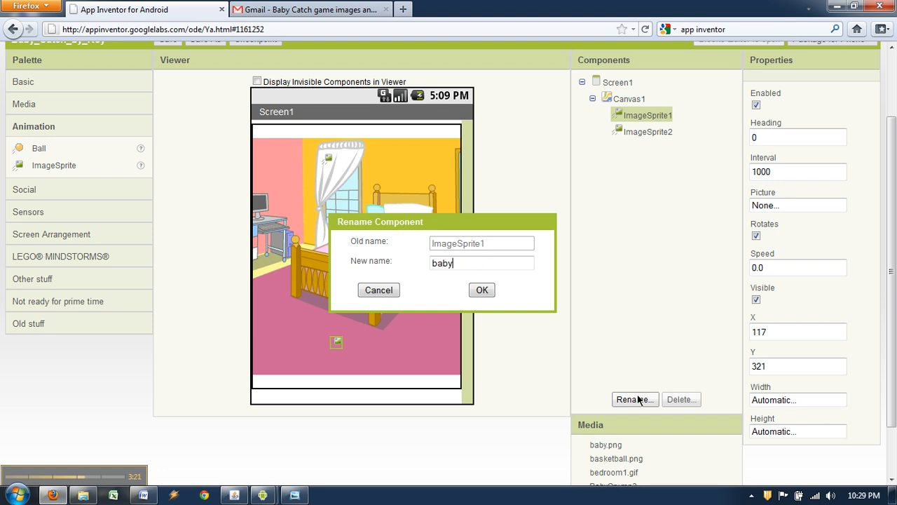
left_click(482, 289)
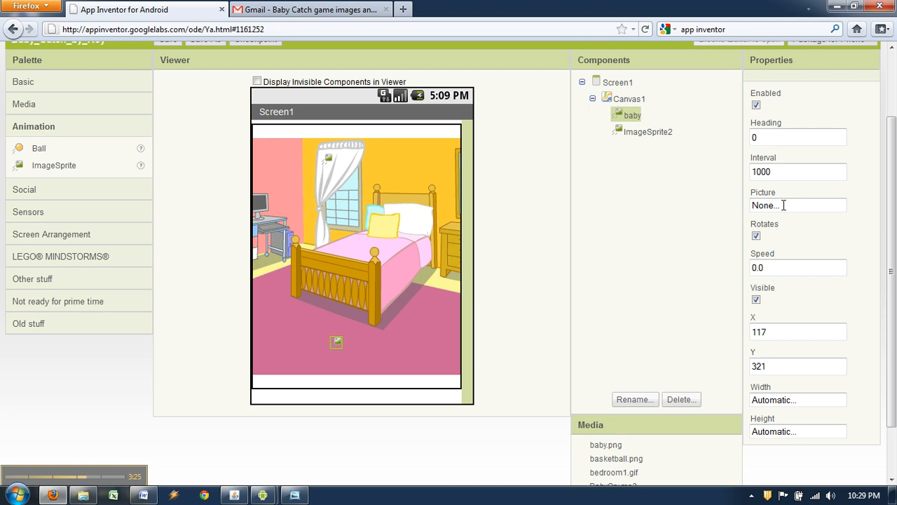
left_click(798, 204)
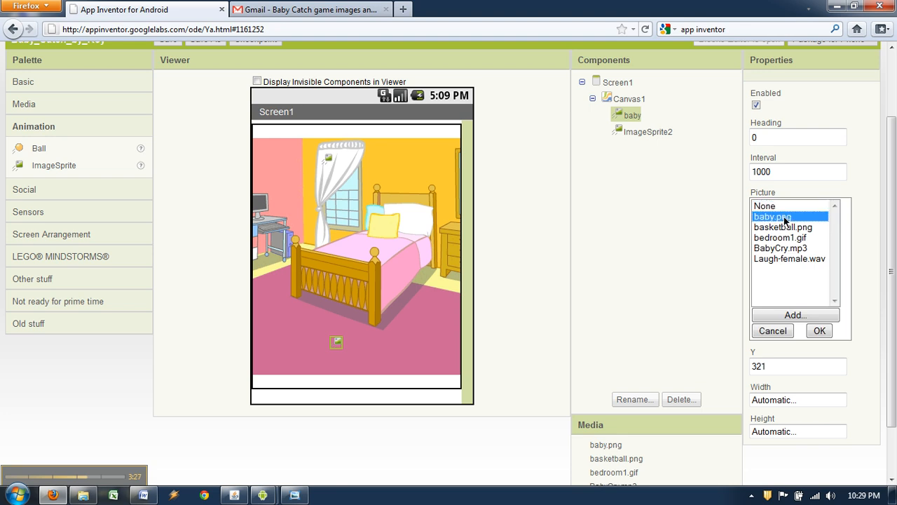
left_click(818, 330)
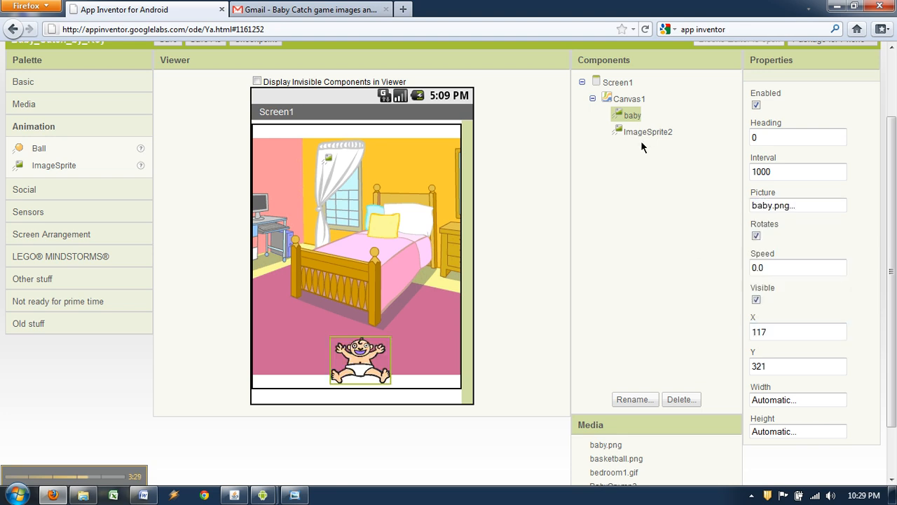
Rename ImageSprite2 to ball and set its Picture to basketball.png
left_click(647, 132)
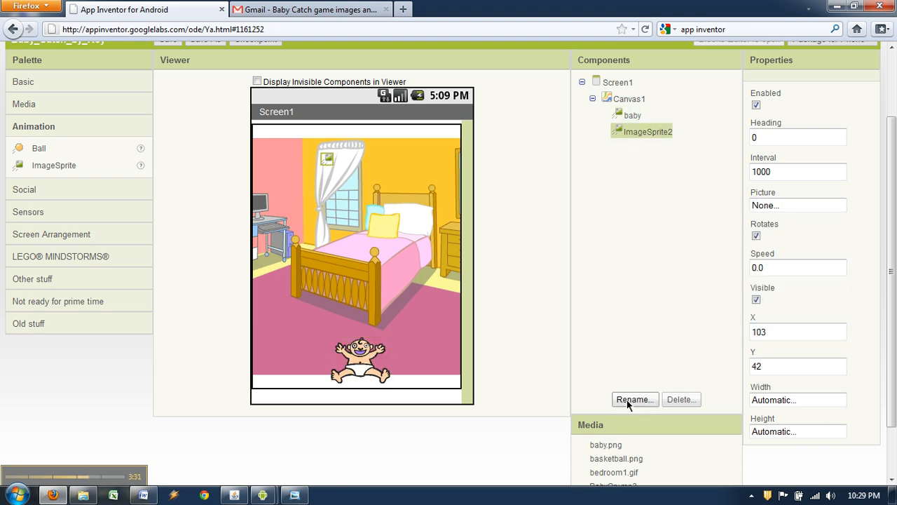
left_click(635, 398)
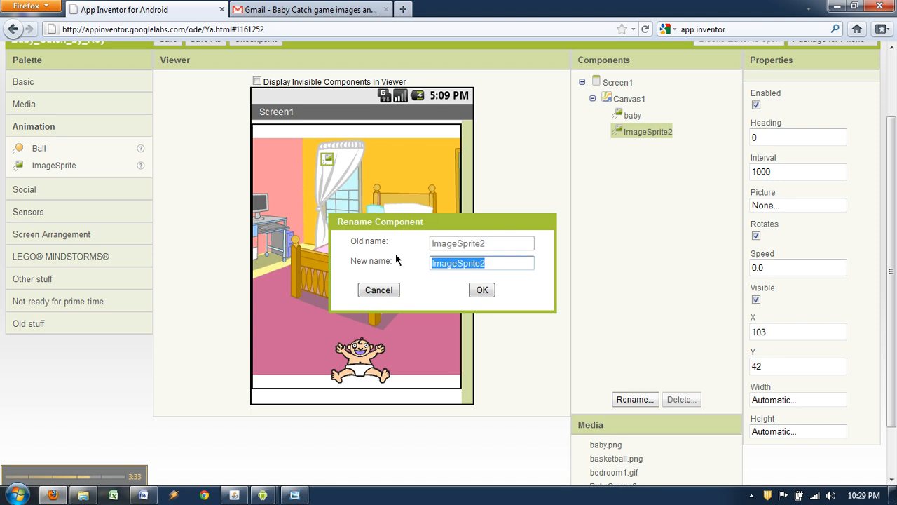
type("ball")
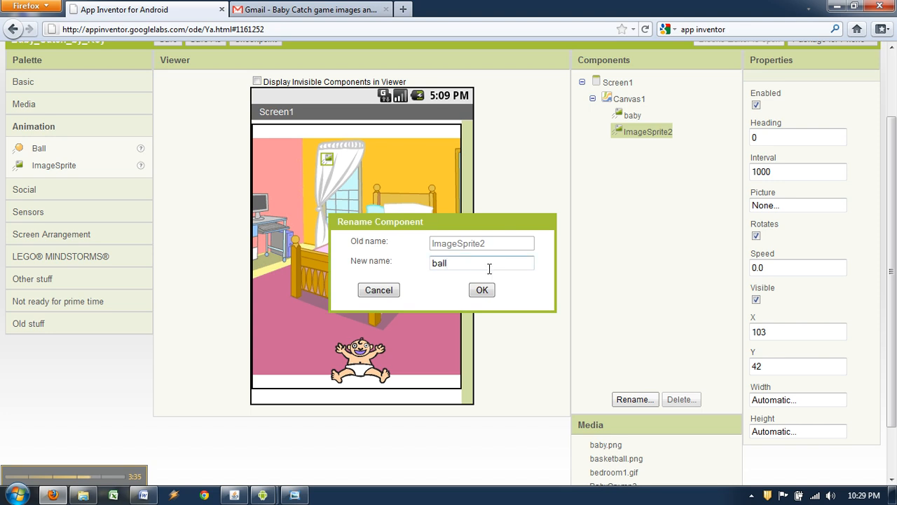
left_click(481, 290)
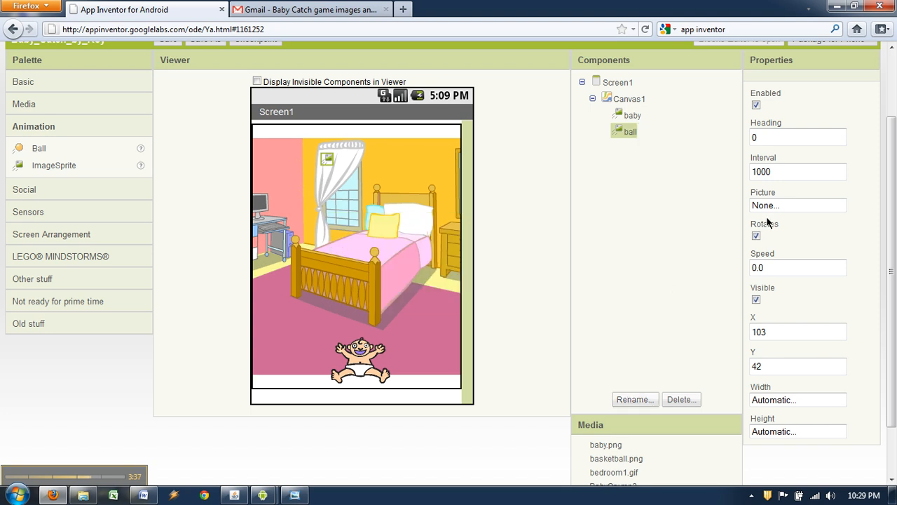
left_click(797, 205)
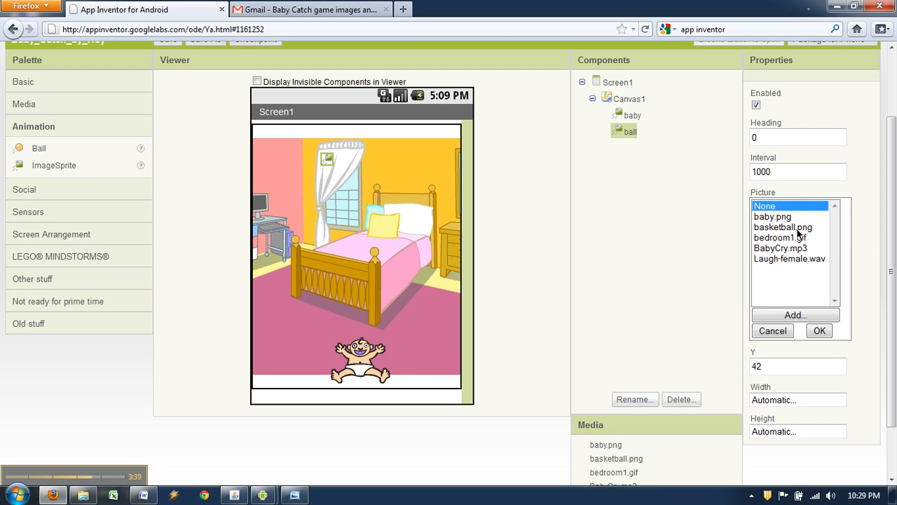
left_click(819, 331)
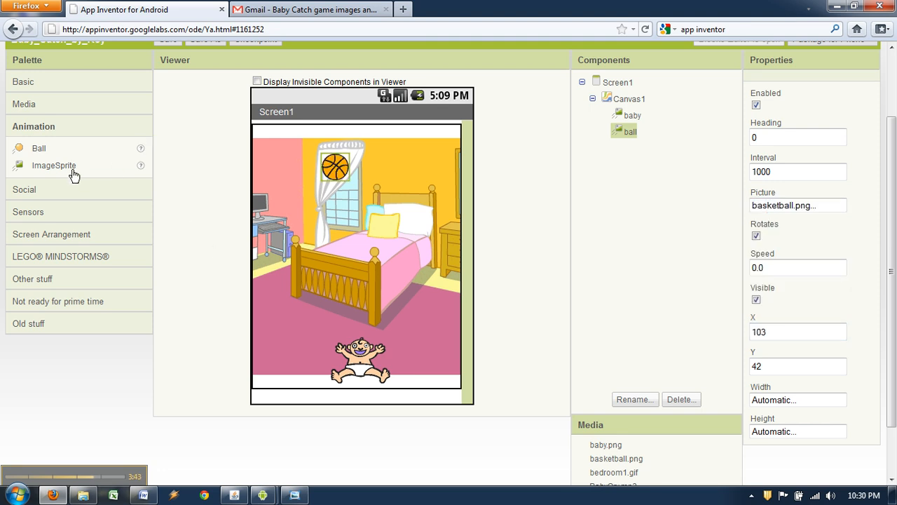
mouse_move(37, 104)
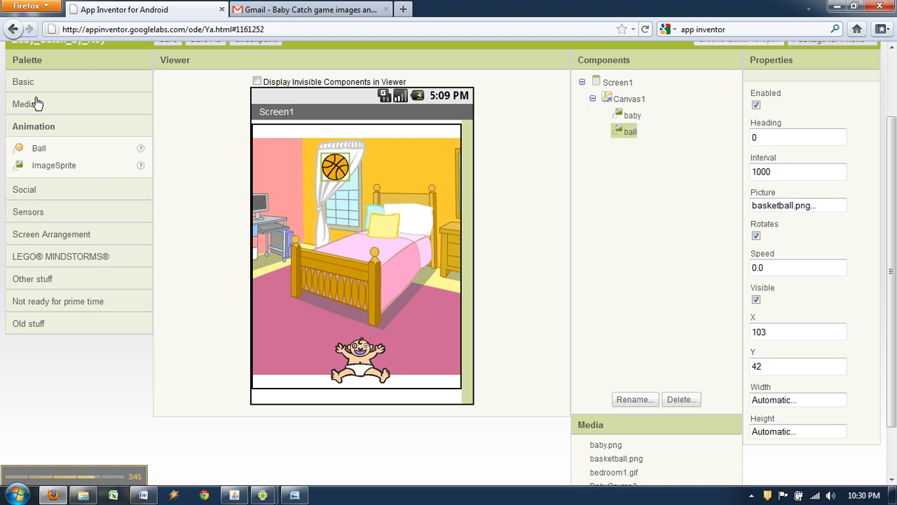
Rename Sound1 to laughSound and set its Source to Laugh-female.wav
left_click(26, 103)
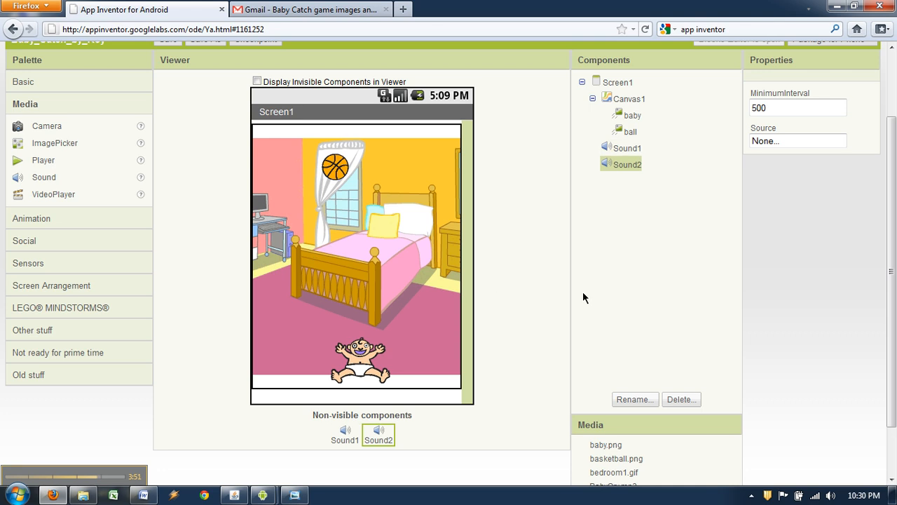
left_click(628, 148)
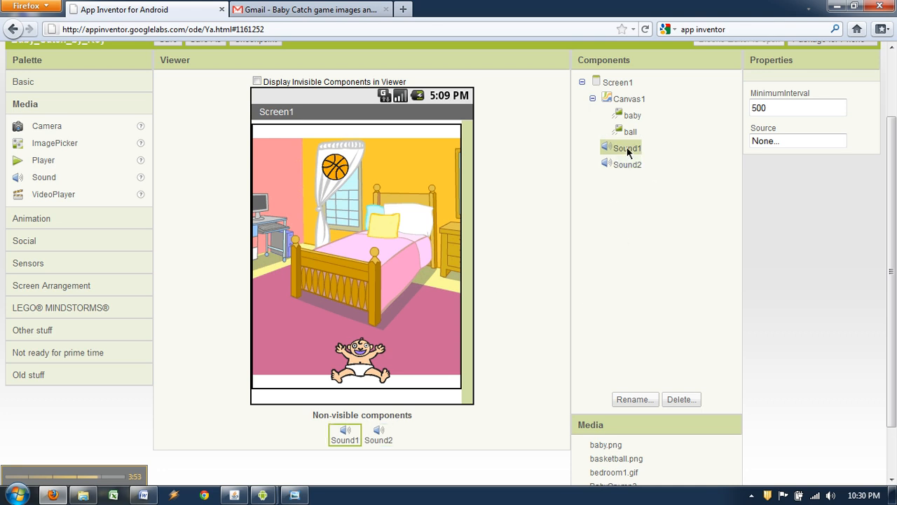
left_click(634, 398)
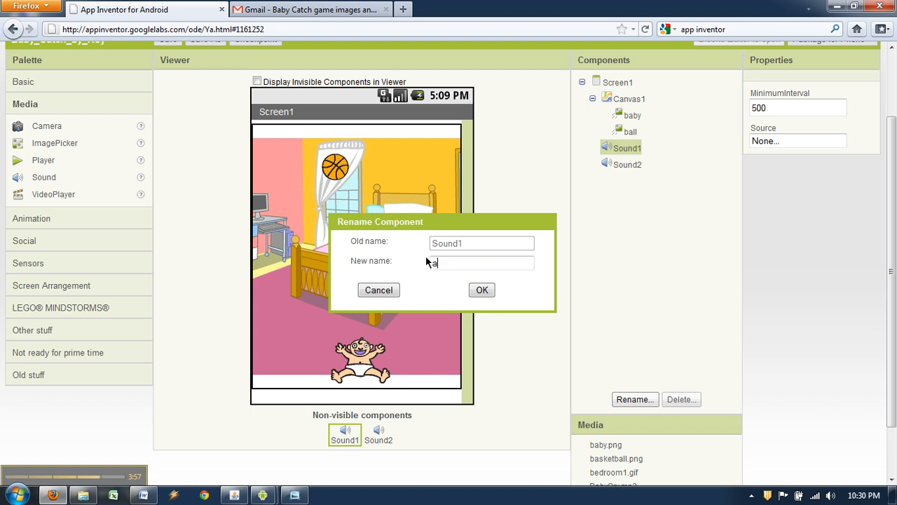
type("laugh")
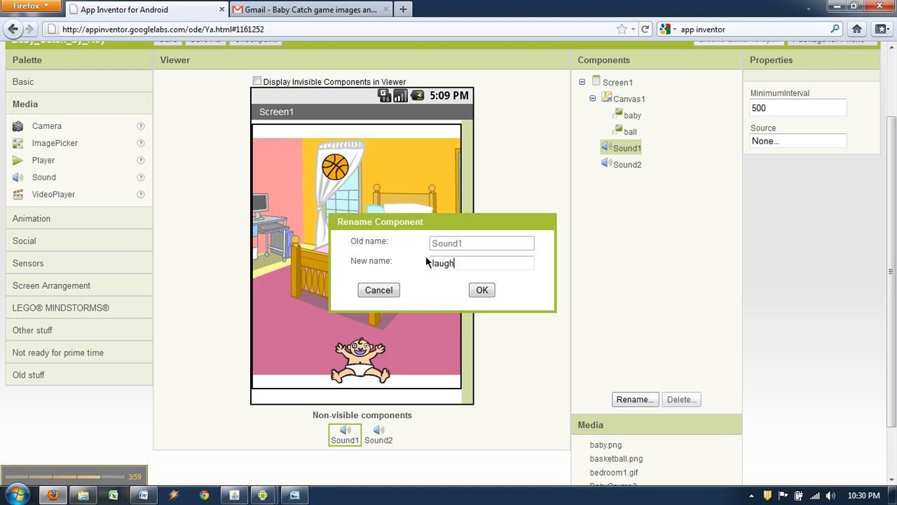
type("Sound")
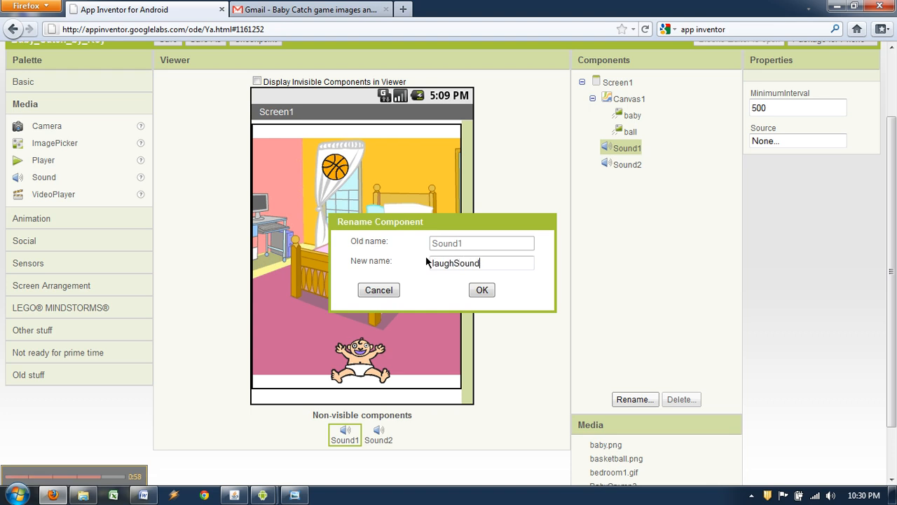
mouse_move(502, 290)
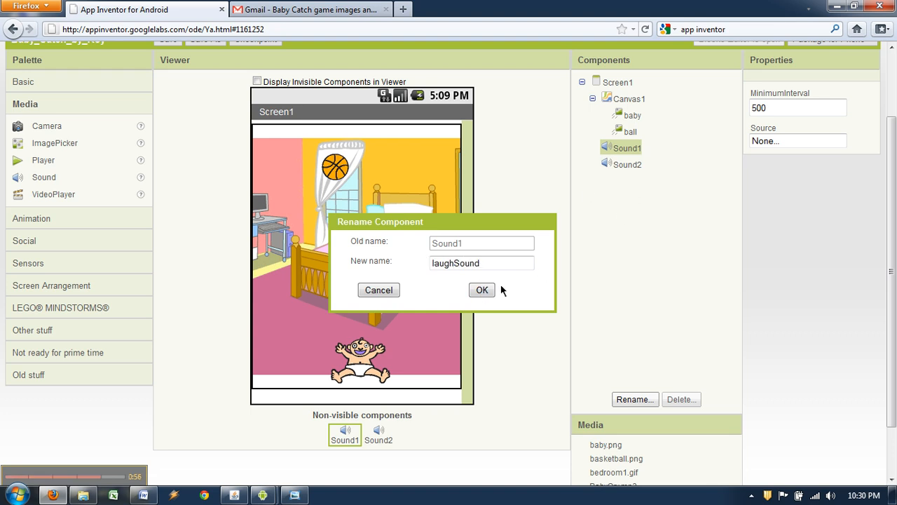
left_click(482, 289)
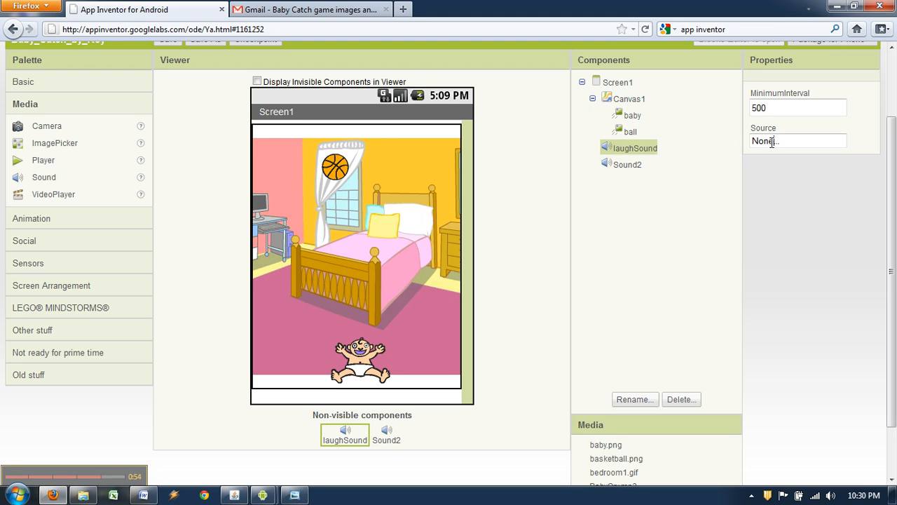
left_click(798, 141)
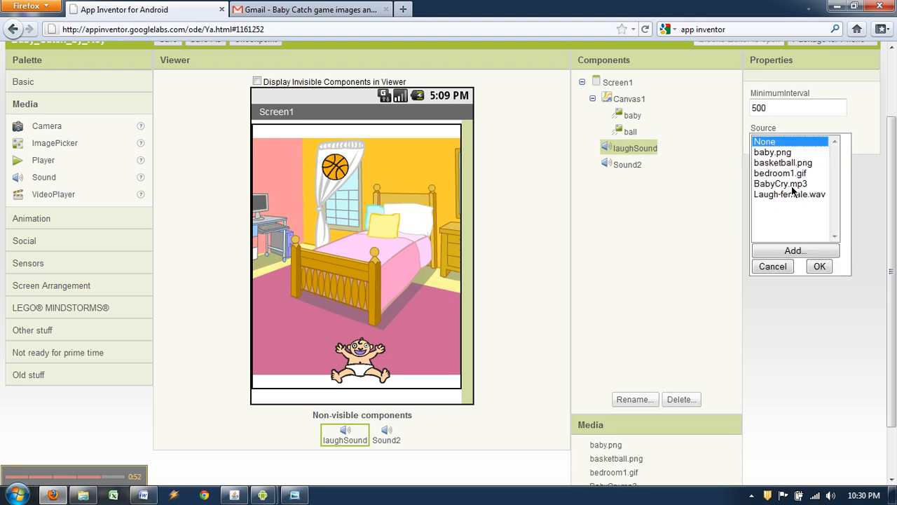
mouse_move(804, 198)
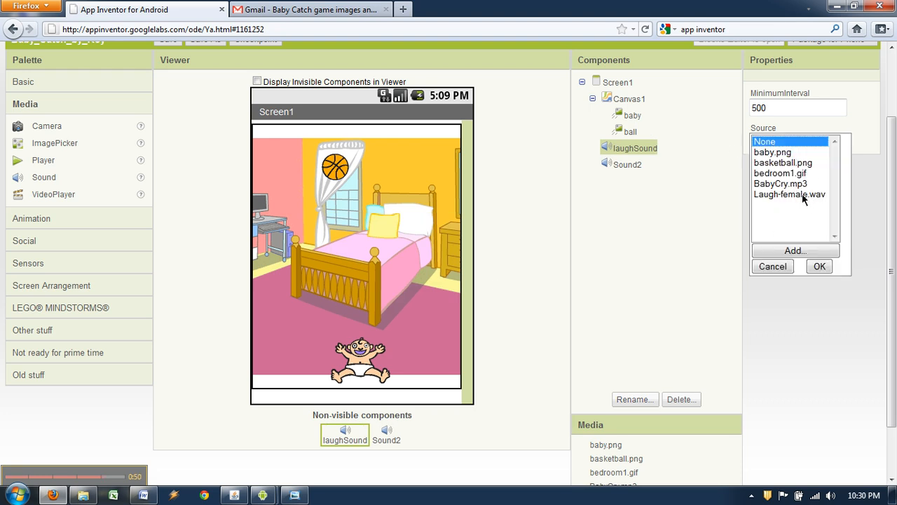
left_click(789, 194)
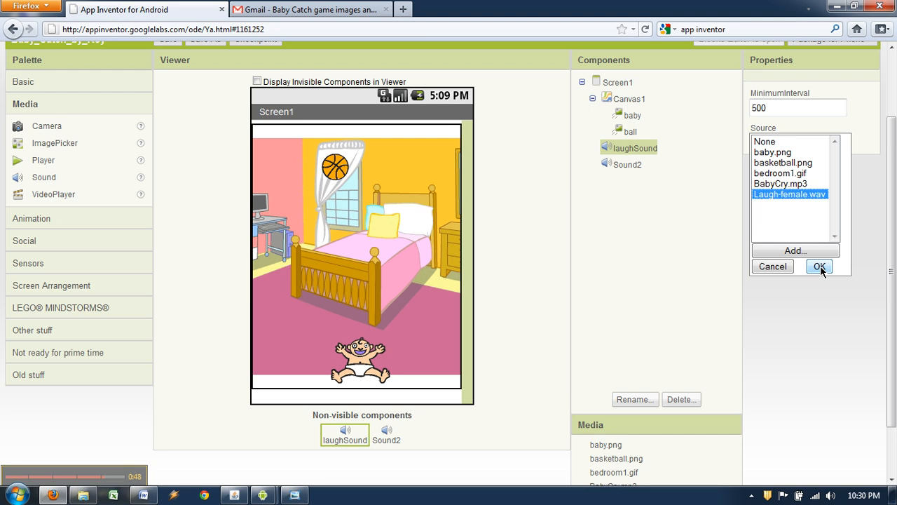
left_click(818, 266)
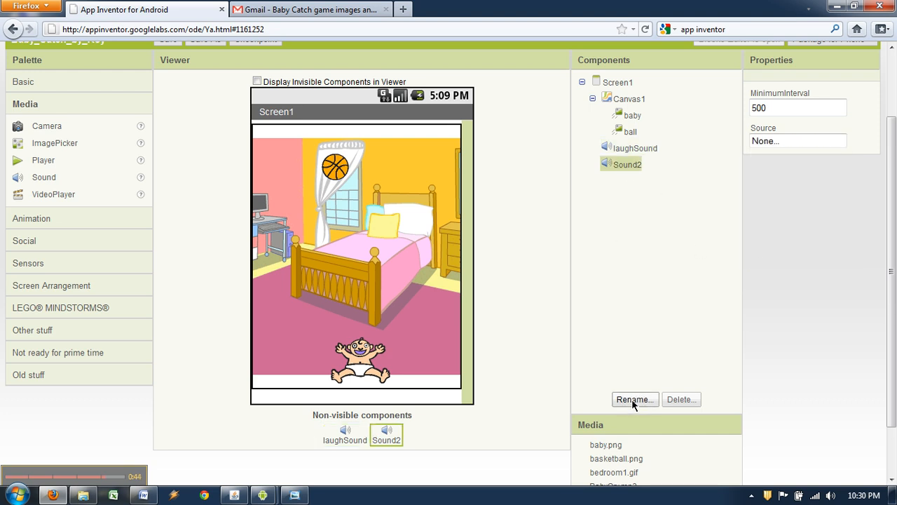
Rename Sound2 to crySound and set its Source to BabyCry.mp3
left_click(634, 398)
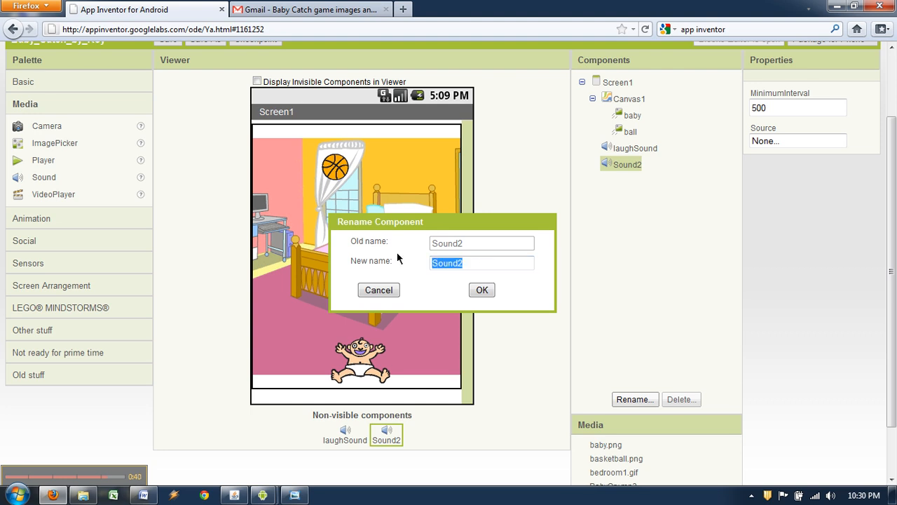
type("crySound")
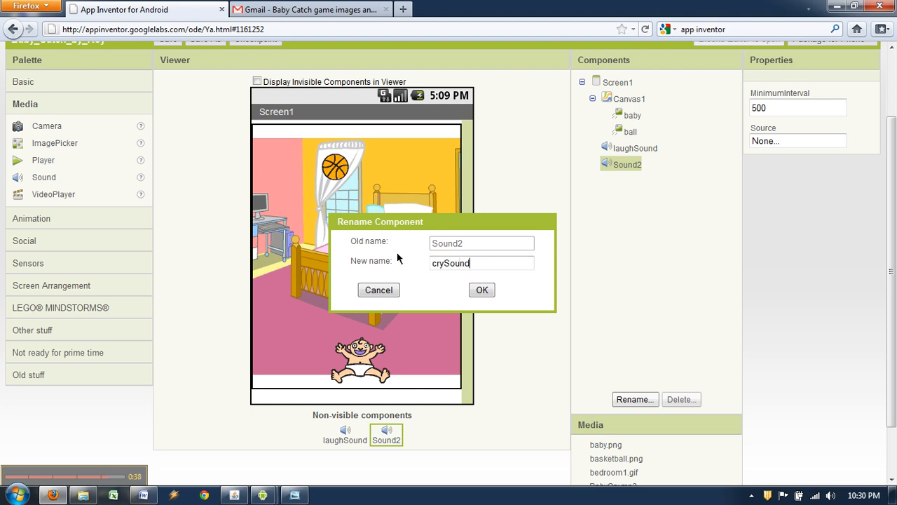
left_click(481, 289)
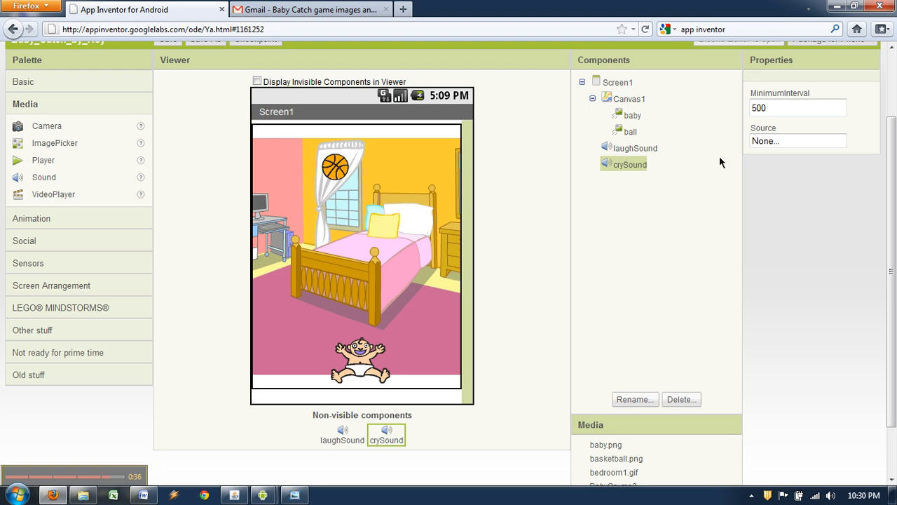
left_click(798, 141)
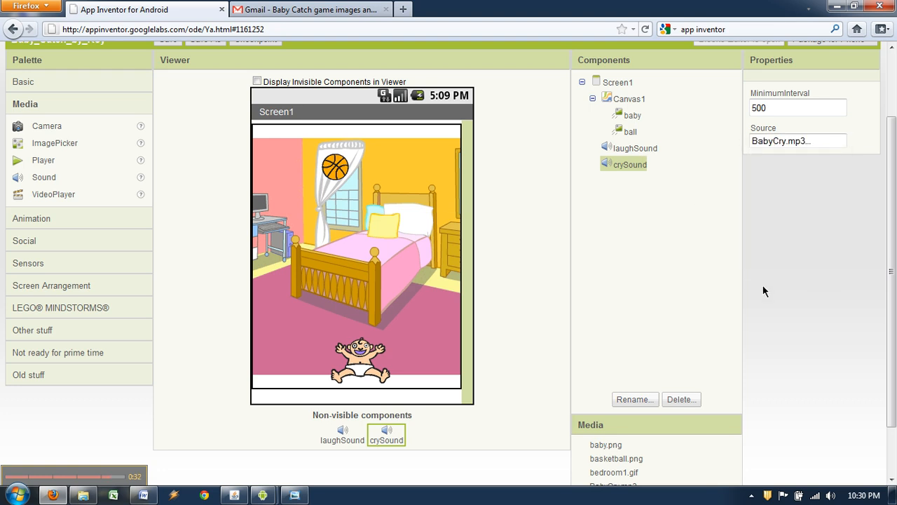
mouse_move(53, 134)
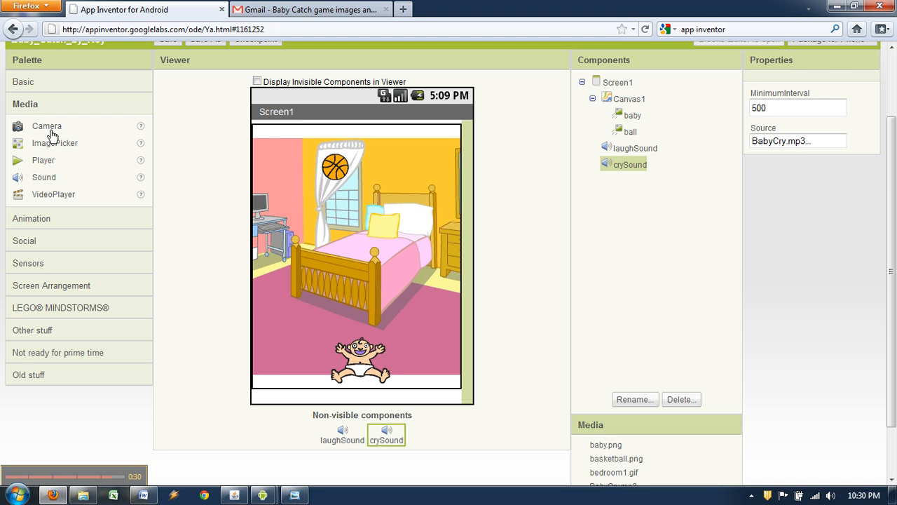
Add a Button below the bedroom canvas with the text Start
left_click(23, 81)
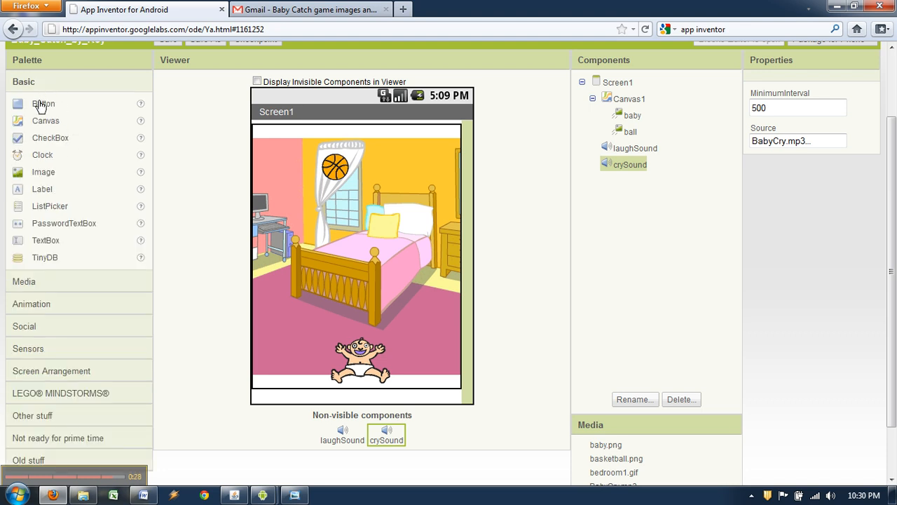
left_click_drag(43, 103, 240, 321)
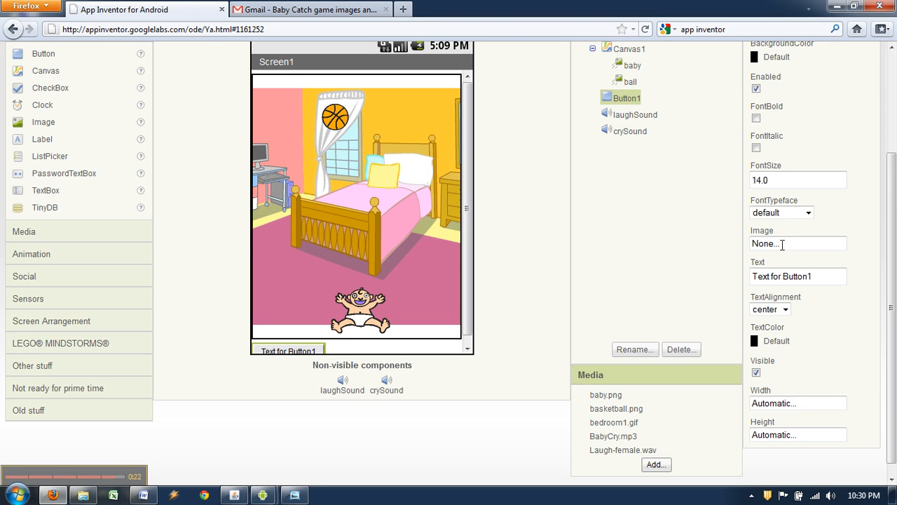
triple_click(798, 275)
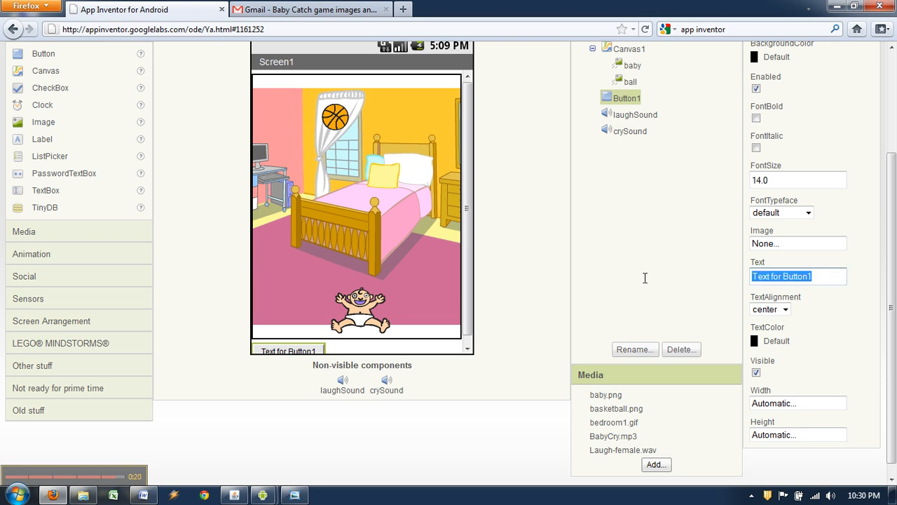
type("Start")
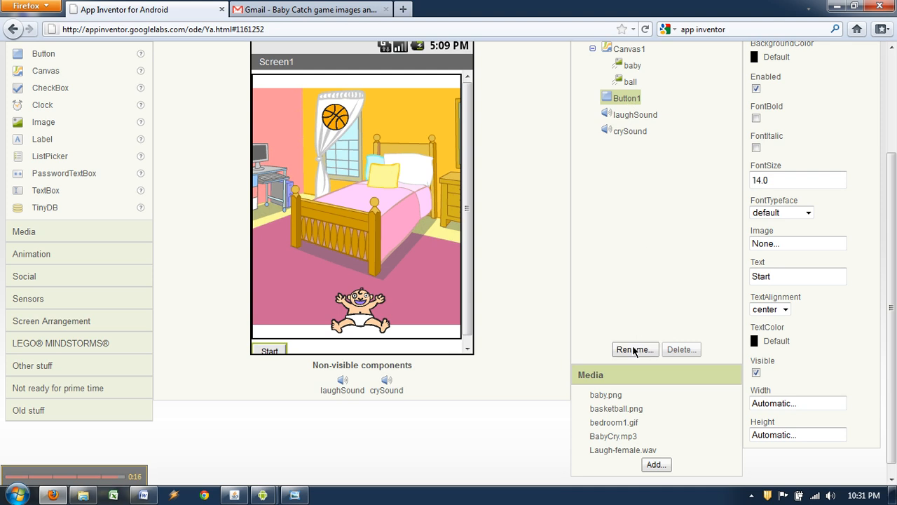
Rename Button1 to startButton
left_click(635, 349)
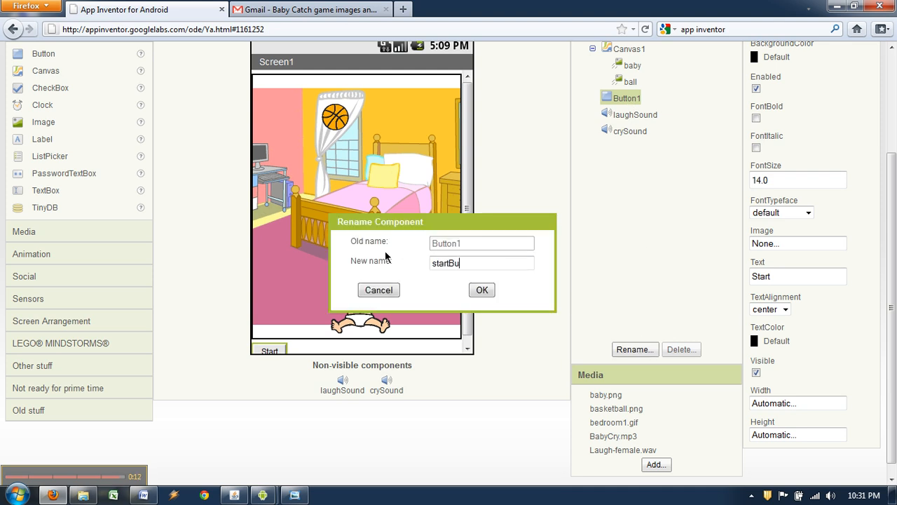
type("tton")
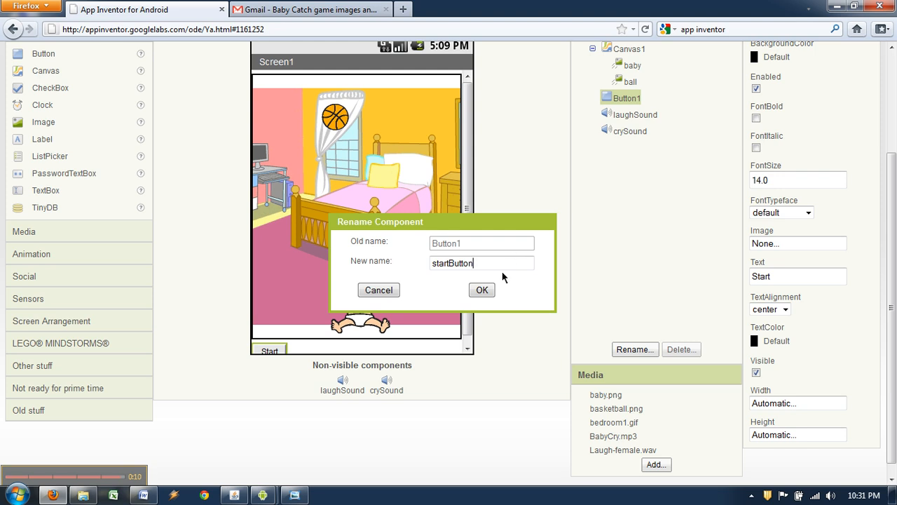
left_click(481, 290)
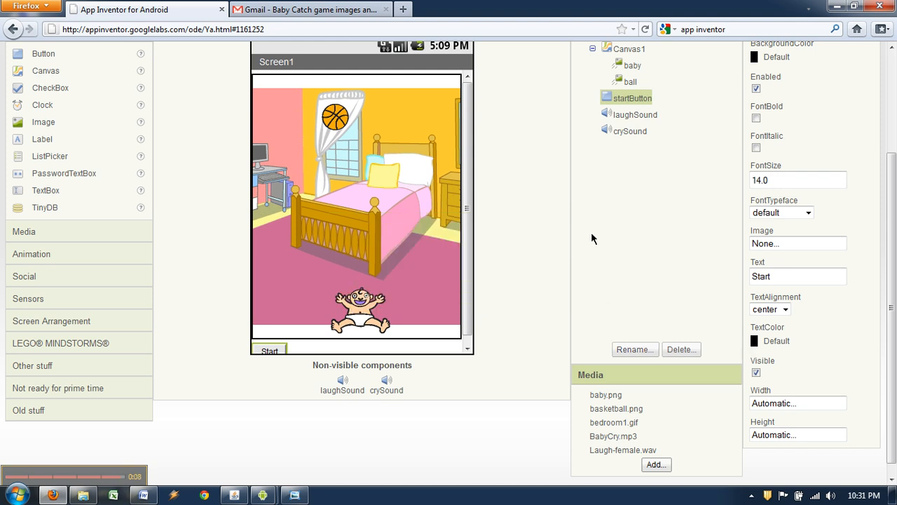
mouse_move(540, 238)
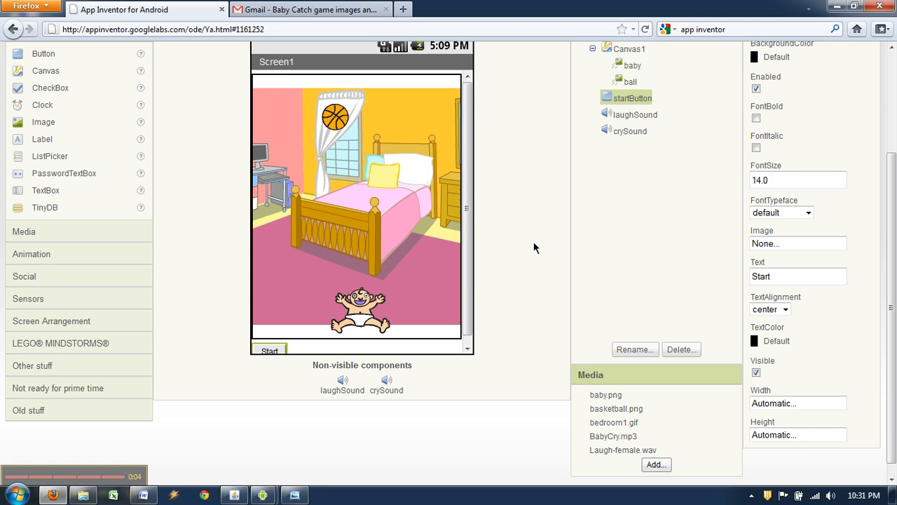
mouse_move(525, 252)
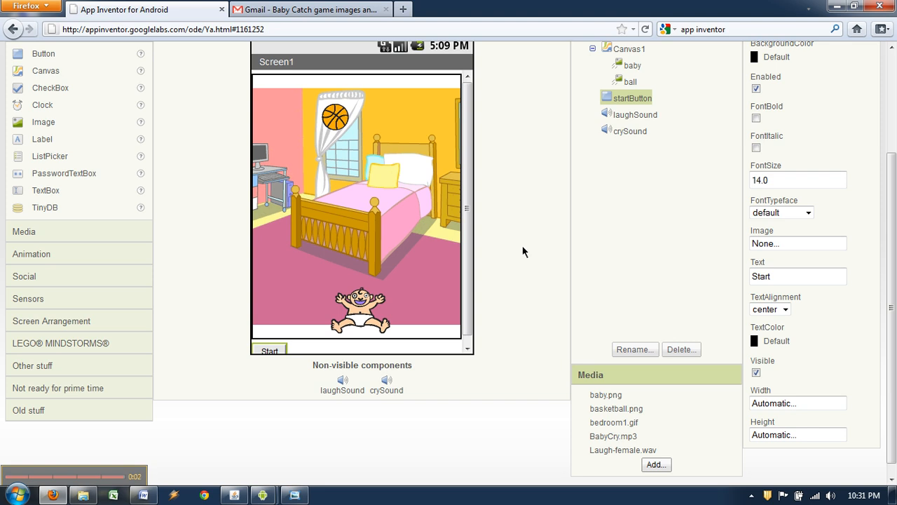
mouse_move(264, 417)
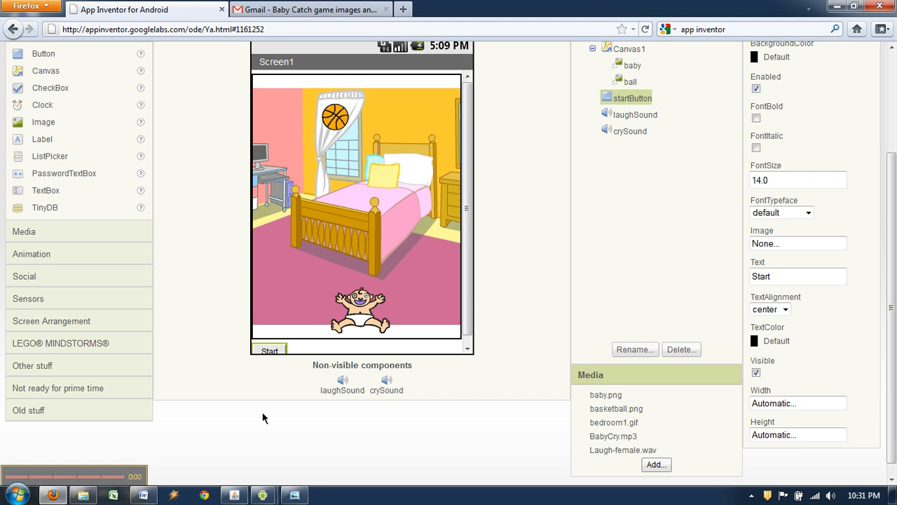